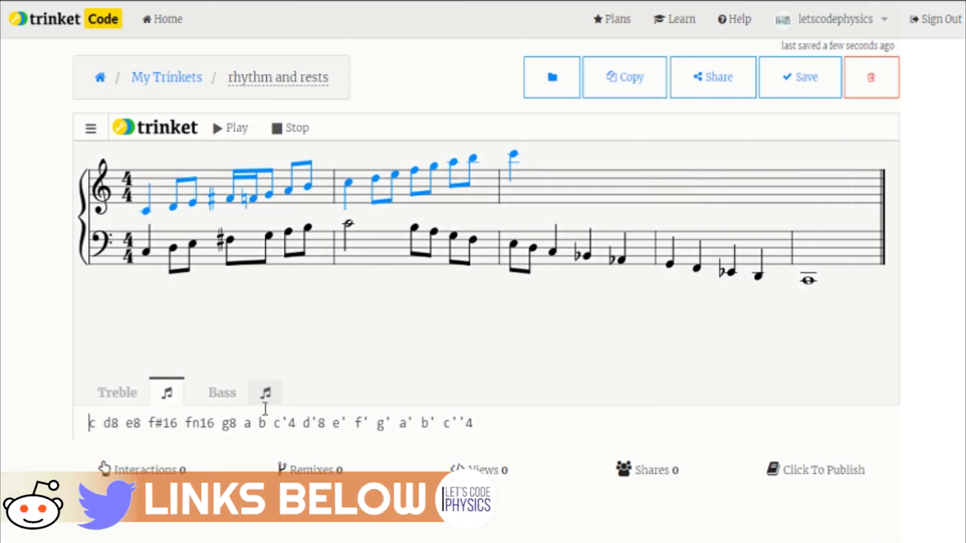
mouse_move(481, 316)
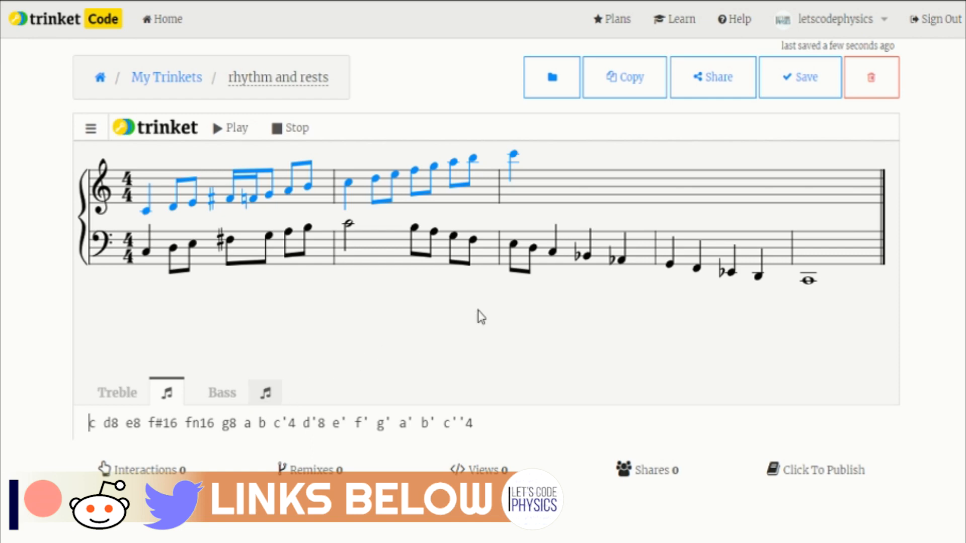
mouse_move(290, 454)
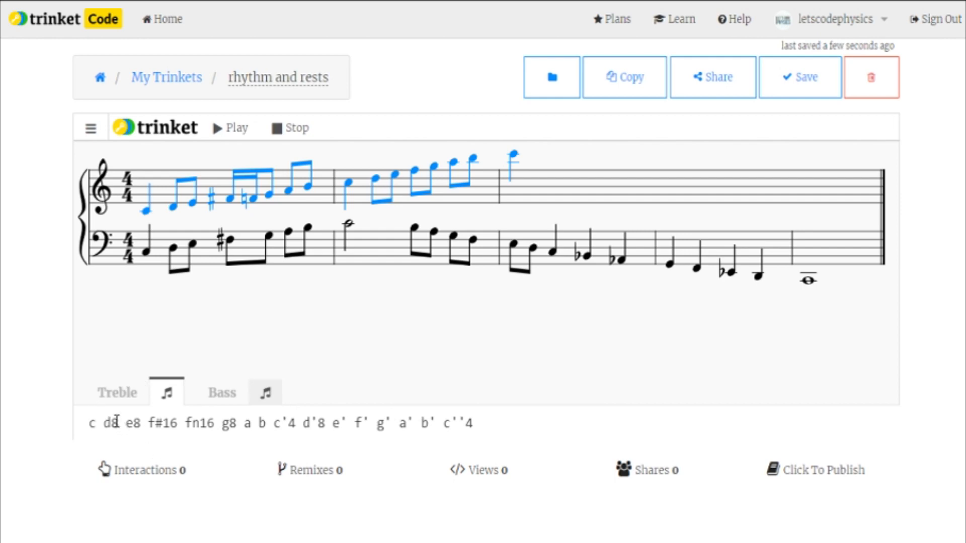
Step: Change the treble F sharp's duration from 64 to 128, then settle on 16
double_click(113, 423)
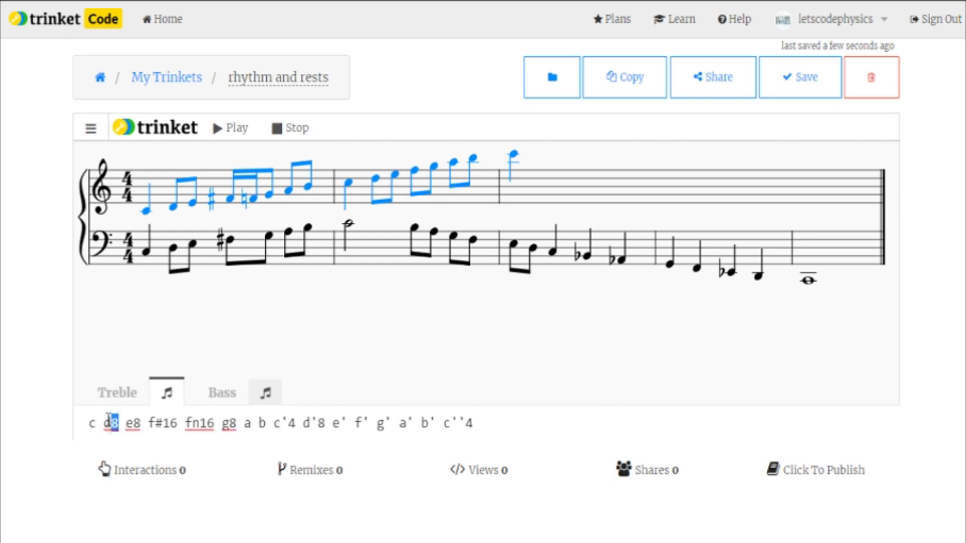
mouse_move(191, 300)
type("4")
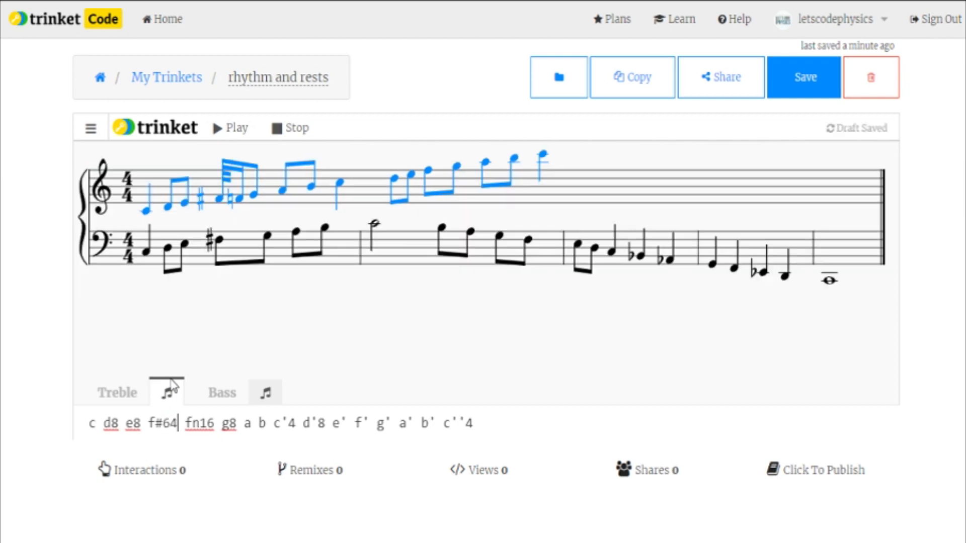
double_click(169, 423)
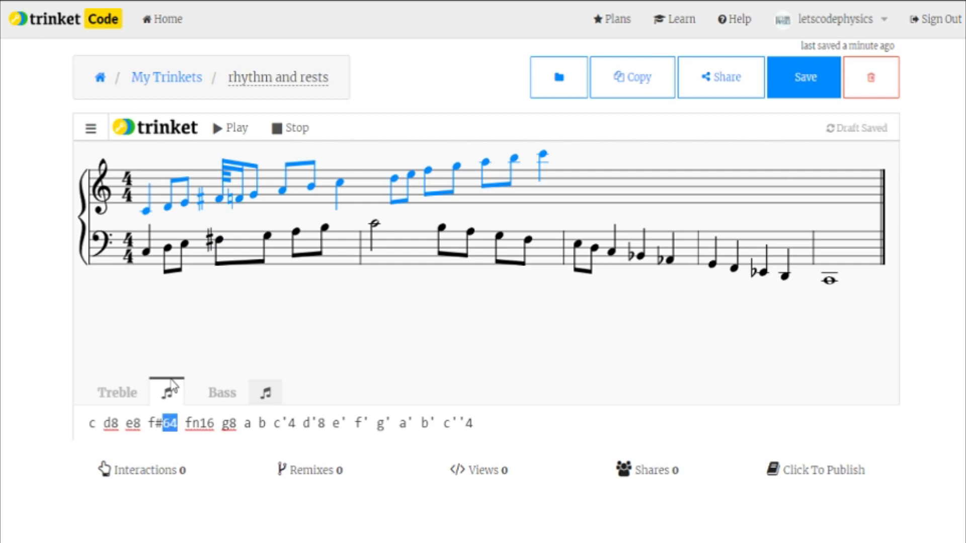
type("12")
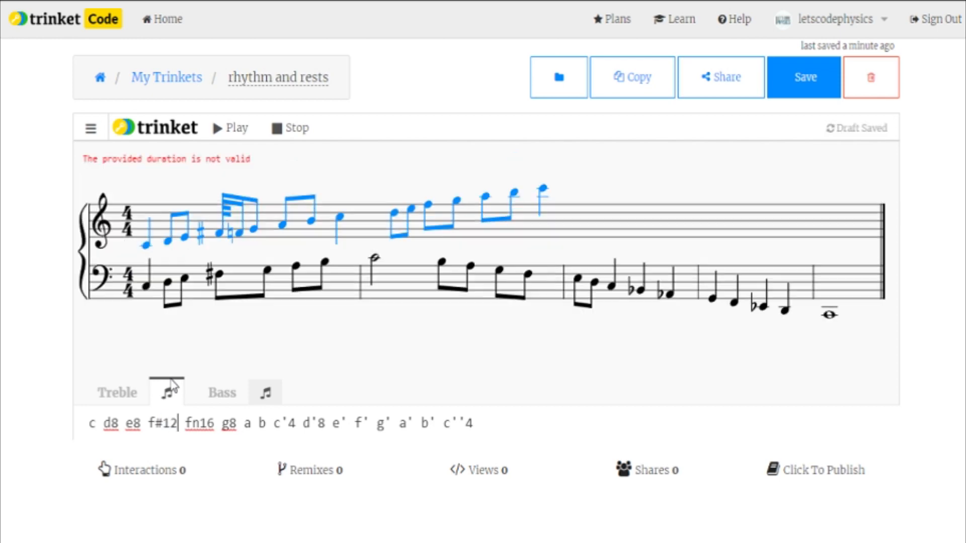
type("8")
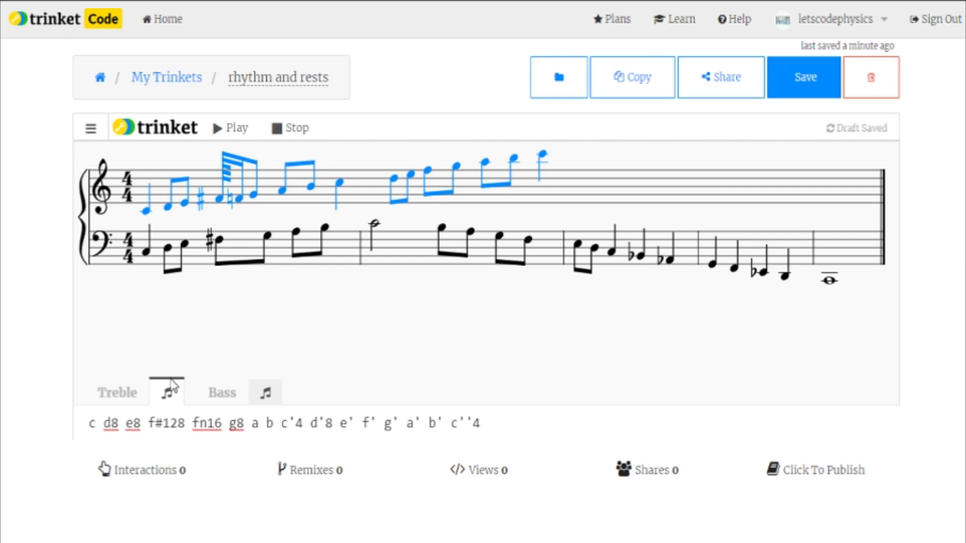
left_click(183, 424)
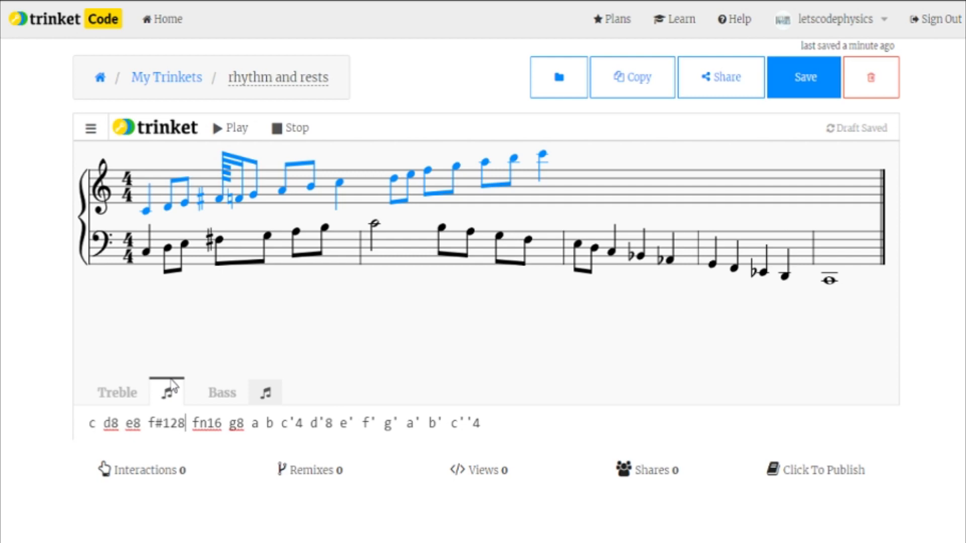
double_click(177, 423)
type("6")
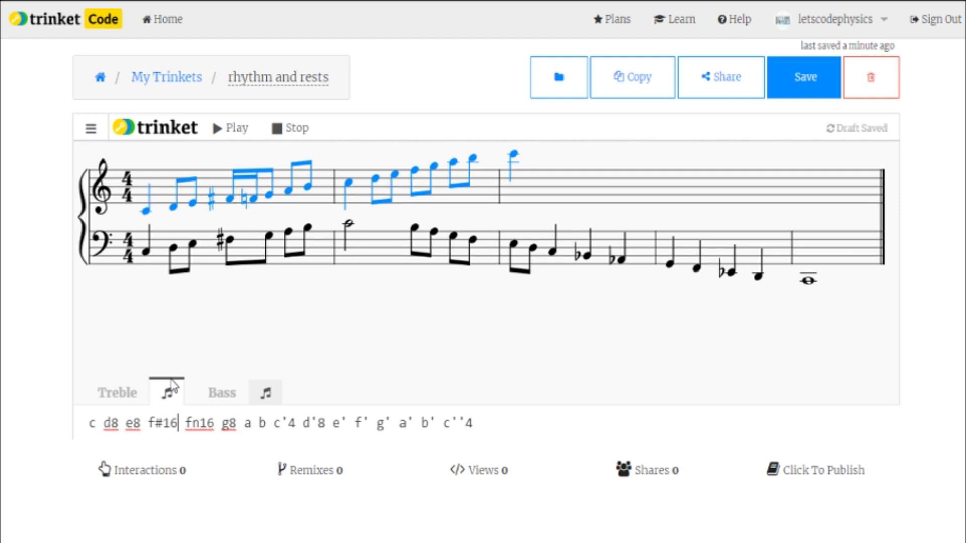
double_click(169, 424)
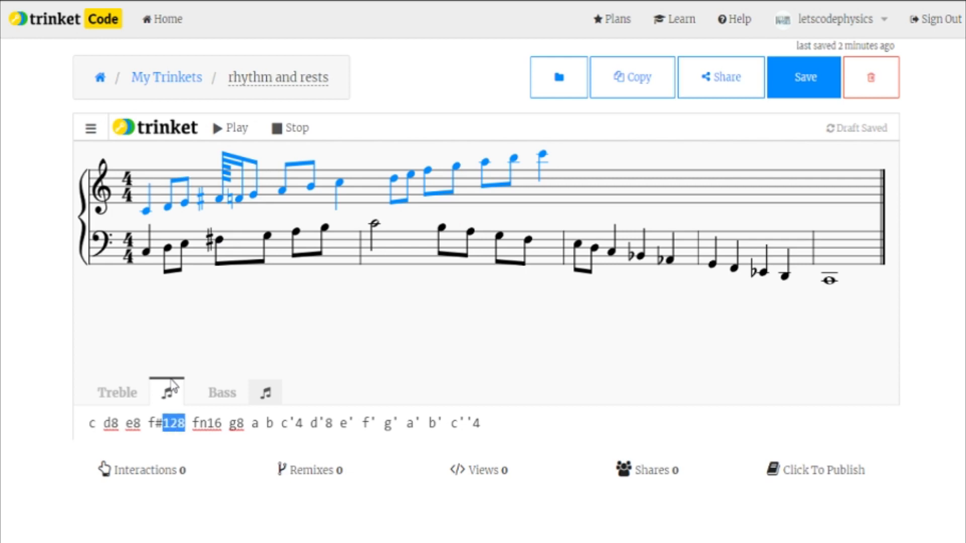
type("16")
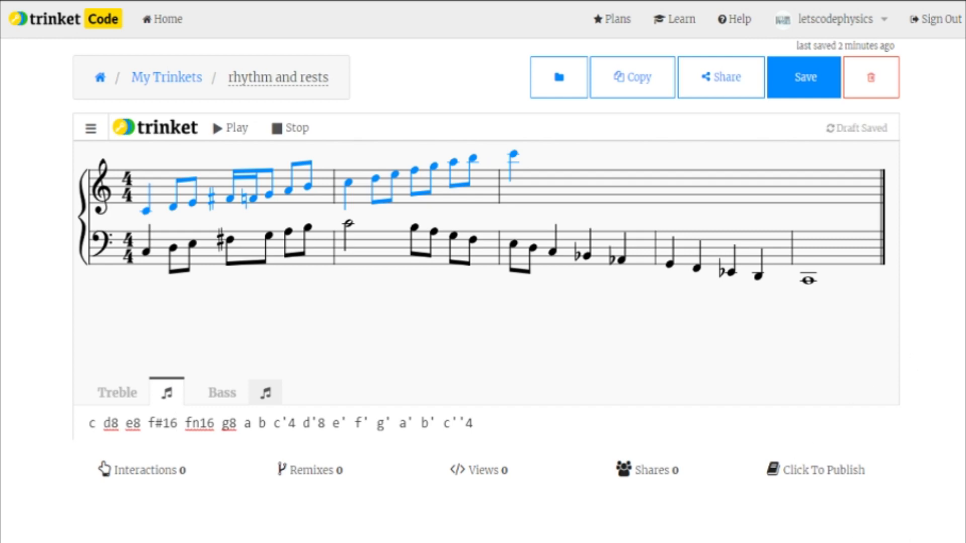
mouse_move(351, 233)
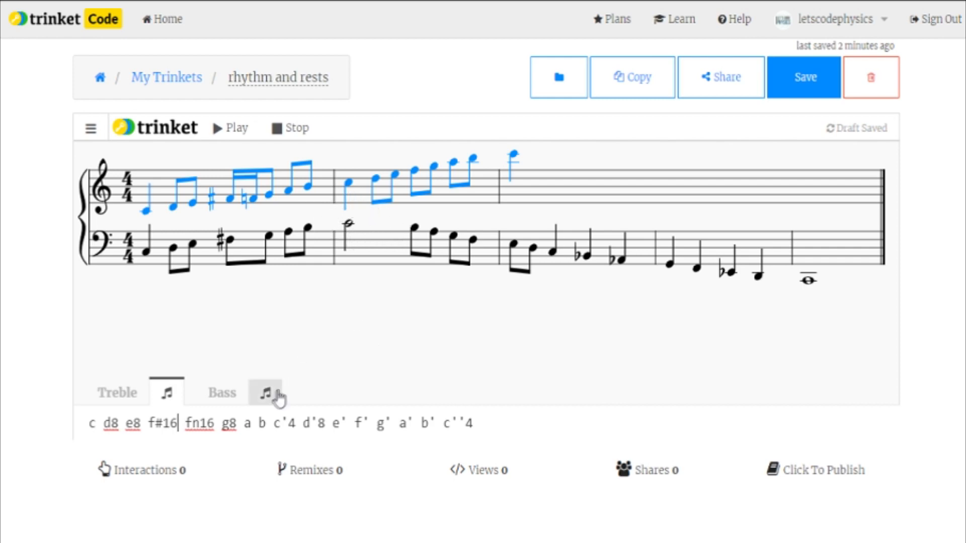
Step: In the bass line make c2 a dotted half note c2., save the trinket and play the score
left_click(266, 393)
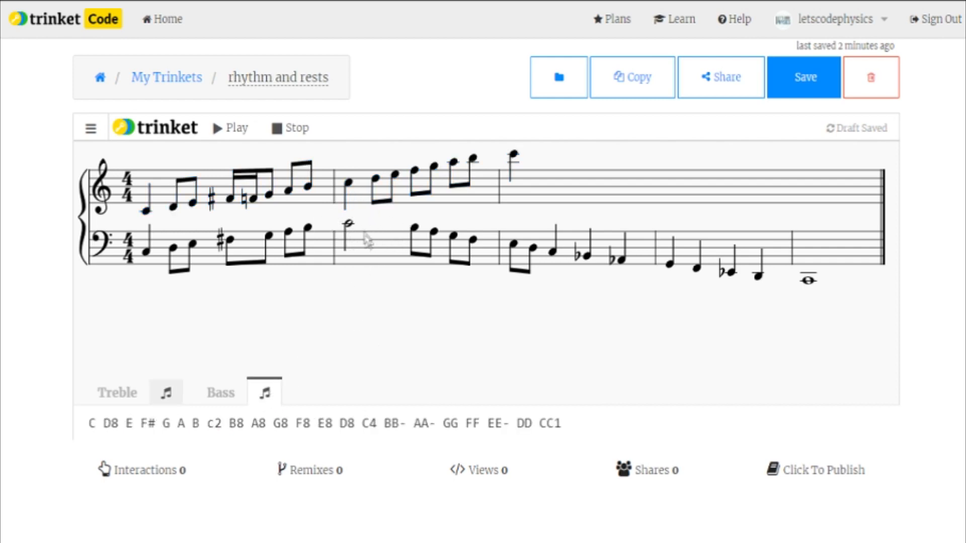
mouse_move(333, 321)
type(".")
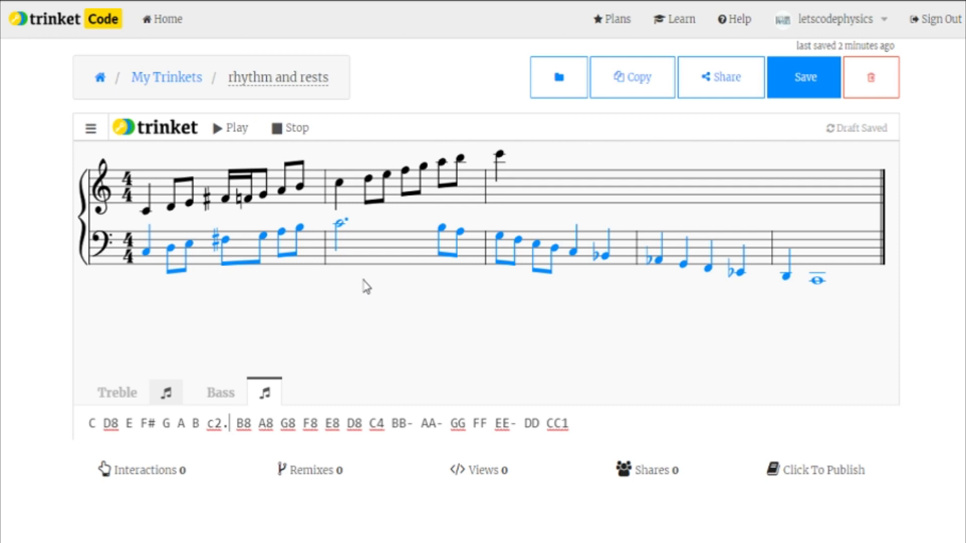
left_click(805, 76)
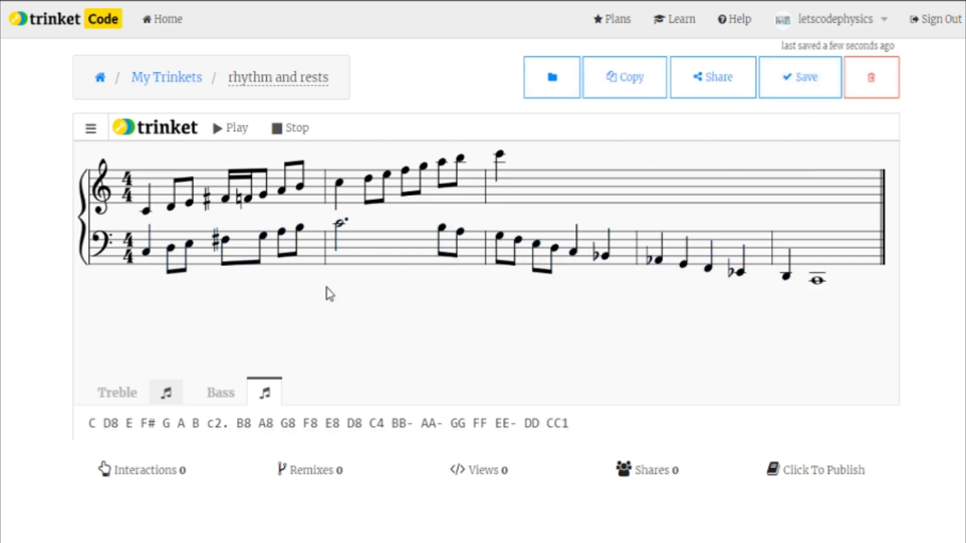
mouse_move(242, 131)
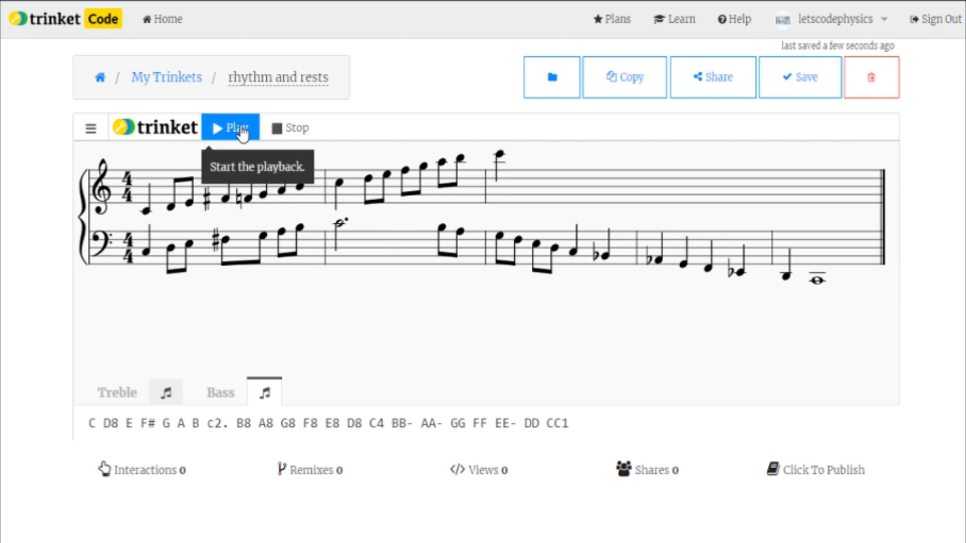
left_click(230, 128)
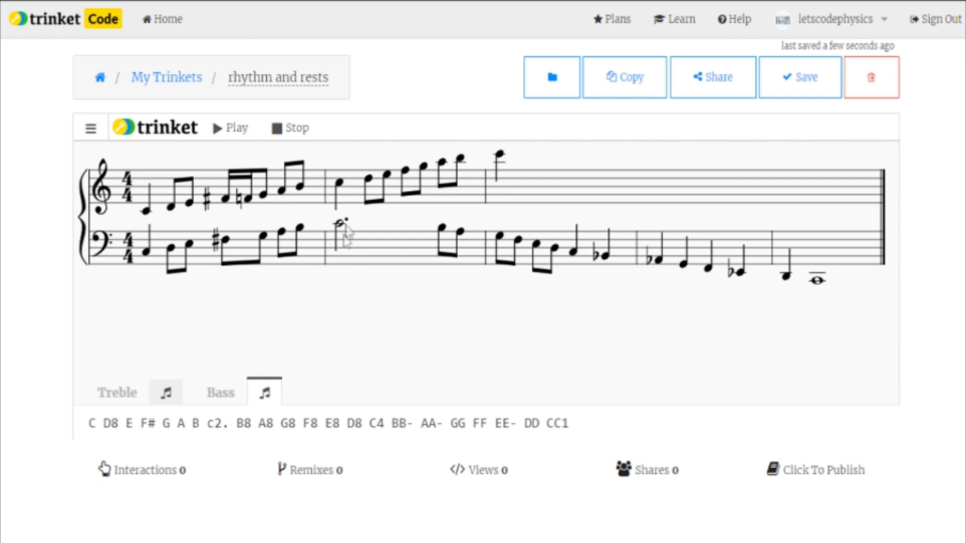
mouse_move(388, 234)
type(" c8")
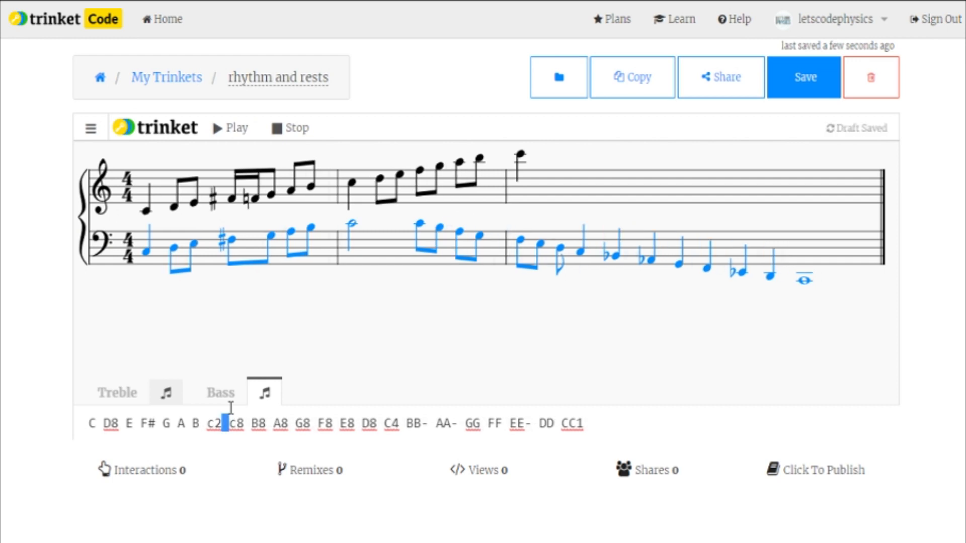
Step: Insert a tie ~ between c2 and c8 so the bass half-note C ties to an eighth-note C
type("~")
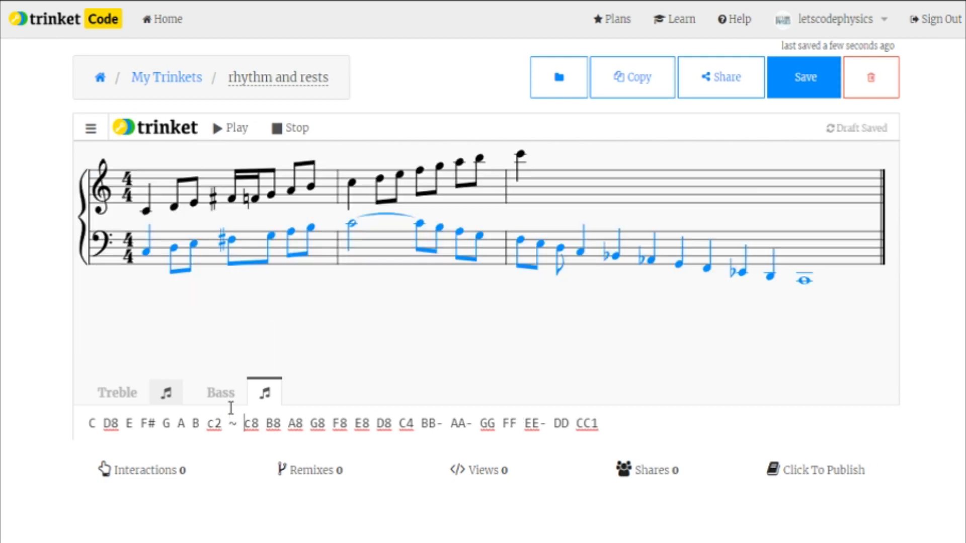
mouse_move(400, 214)
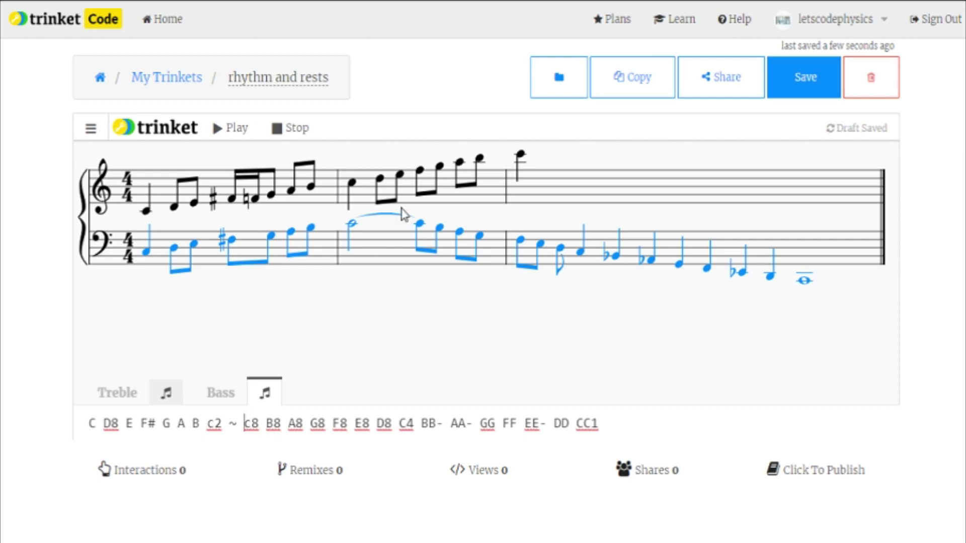
mouse_move(368, 227)
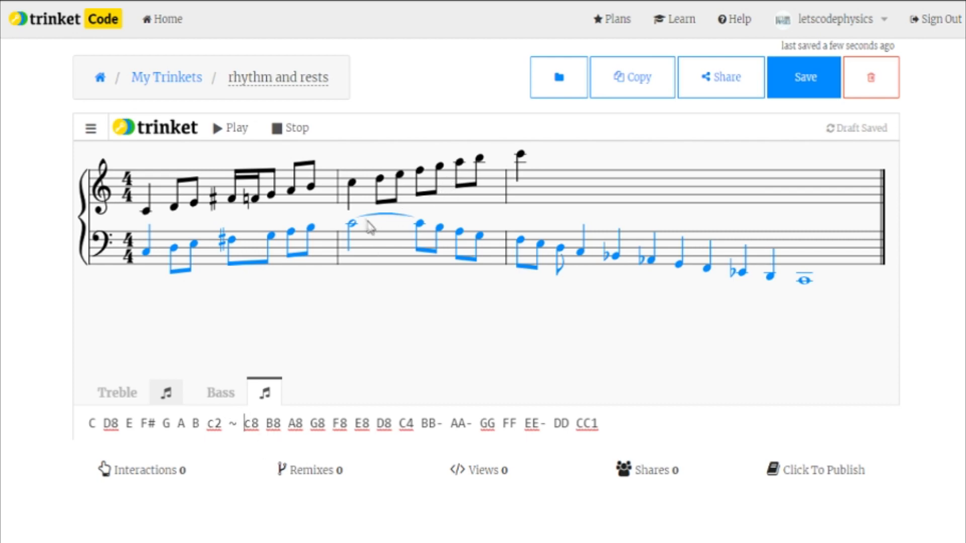
mouse_move(365, 306)
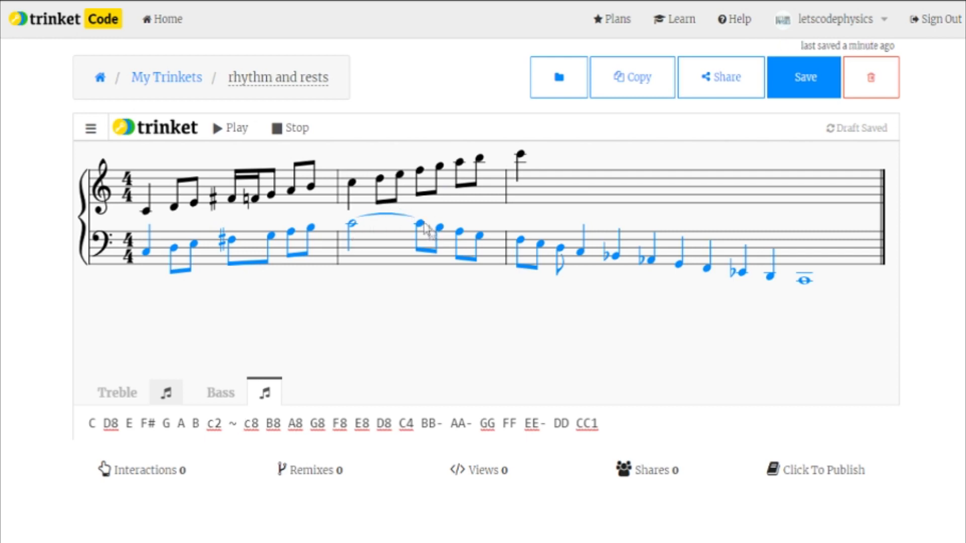
mouse_move(358, 225)
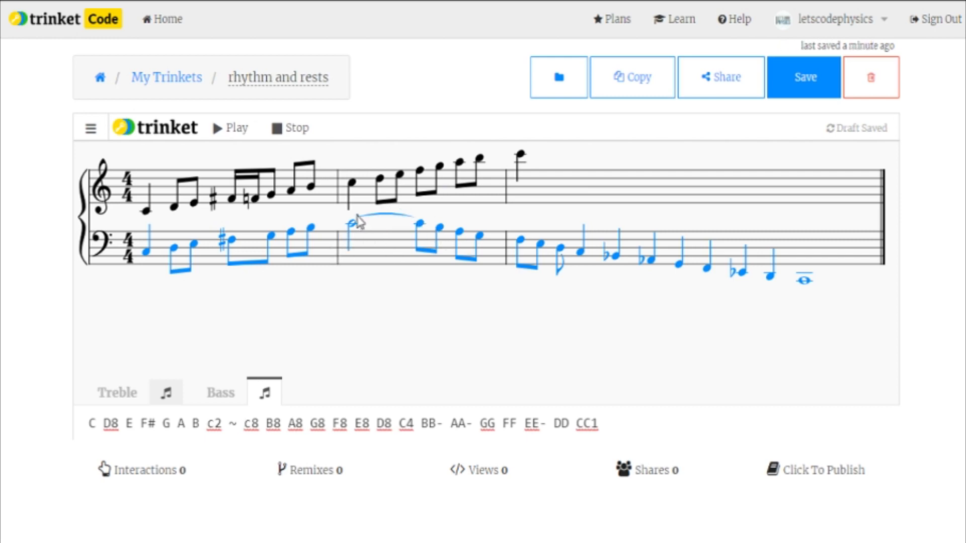
mouse_move(205, 211)
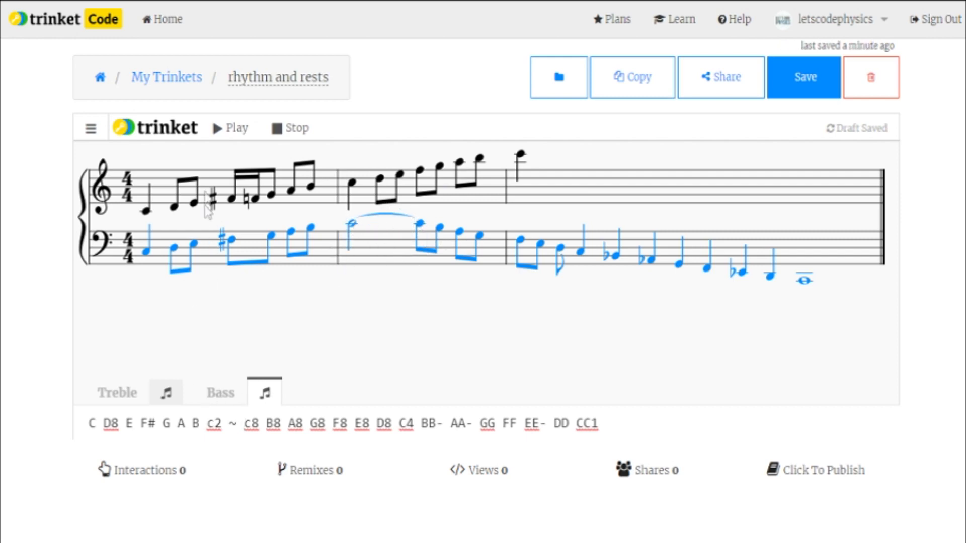
Step: Write the bass notes C4. BB-4 with a dotted quarter C and play back the score
left_click(223, 127)
type(".")
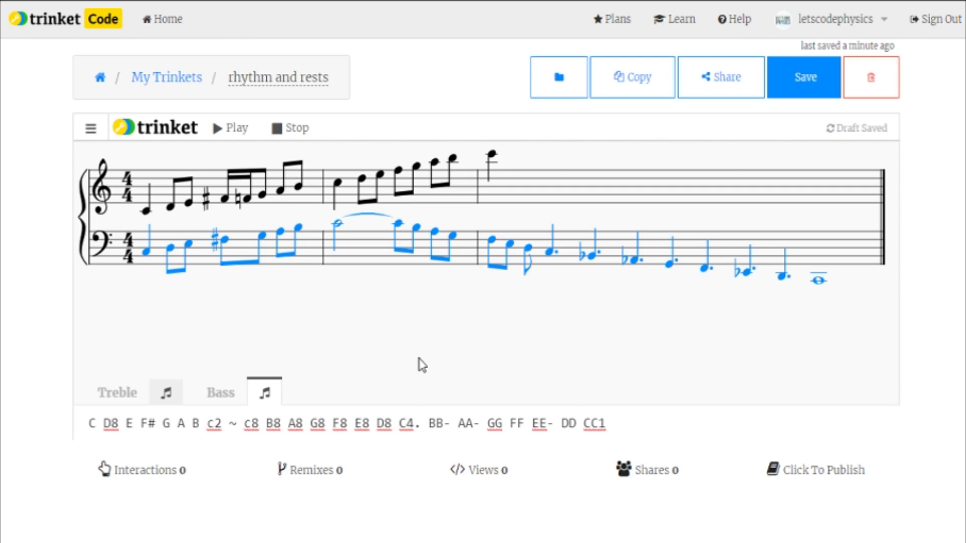
mouse_move(666, 300)
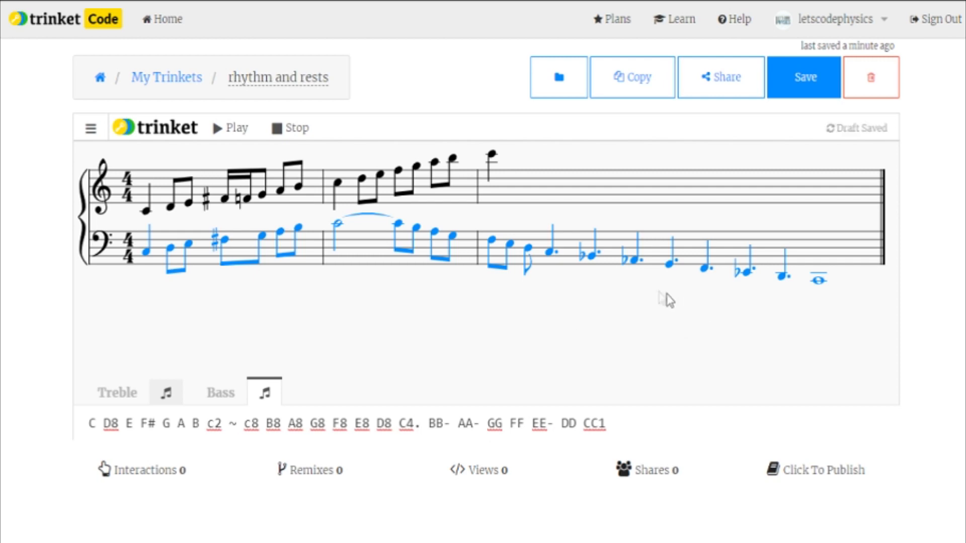
mouse_move(780, 294)
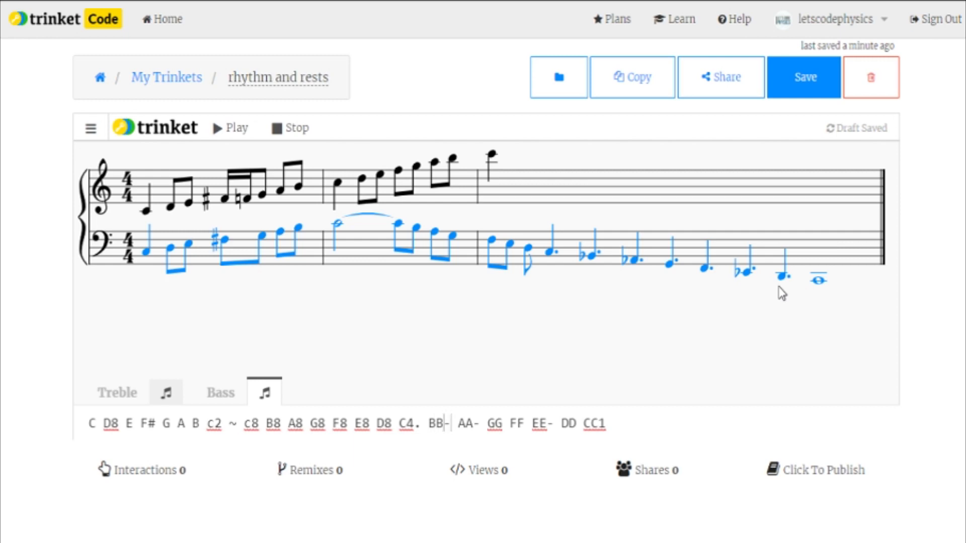
type("4")
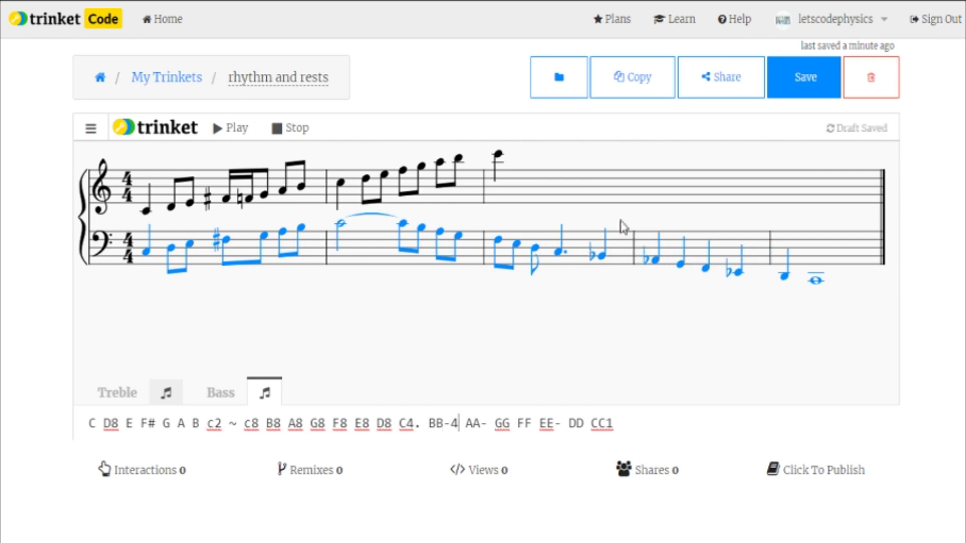
left_click(233, 128)
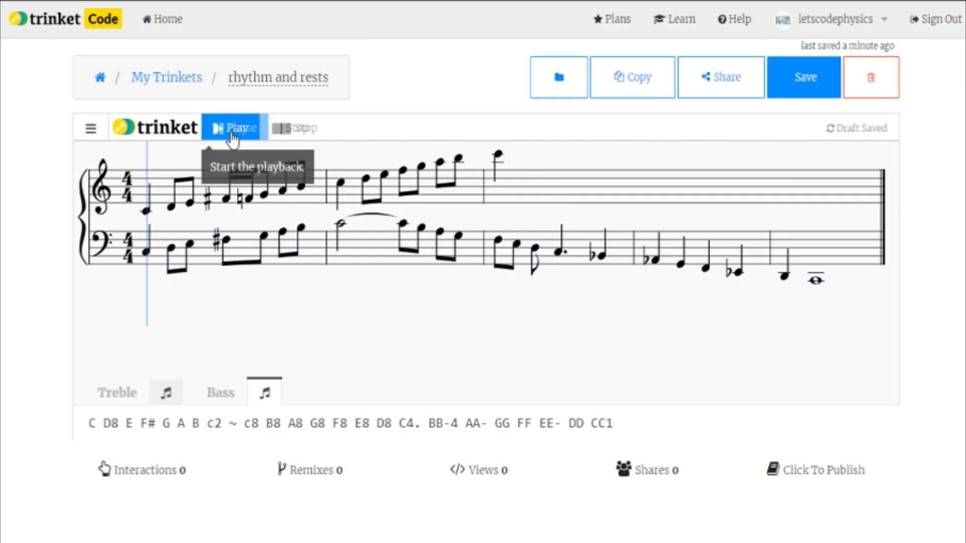
left_click(234, 128)
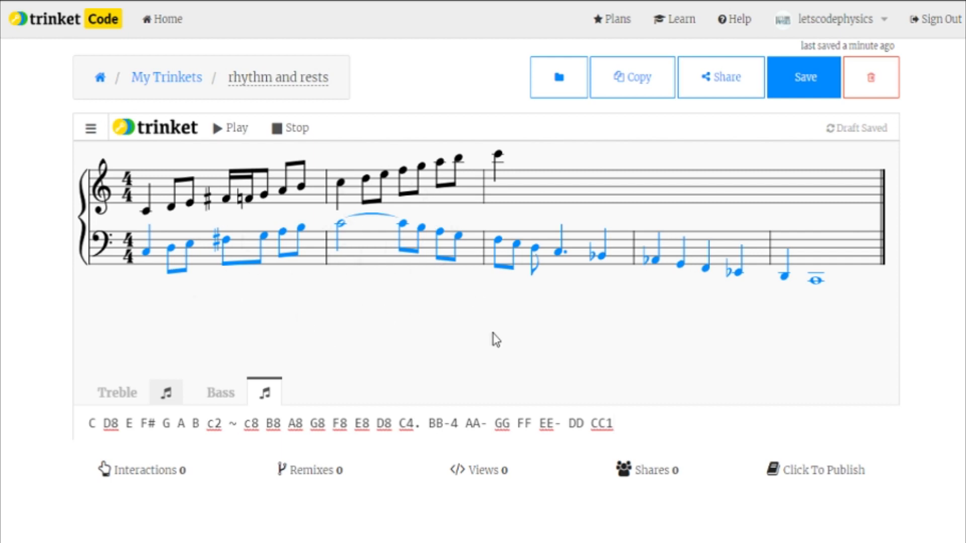
mouse_move(233, 214)
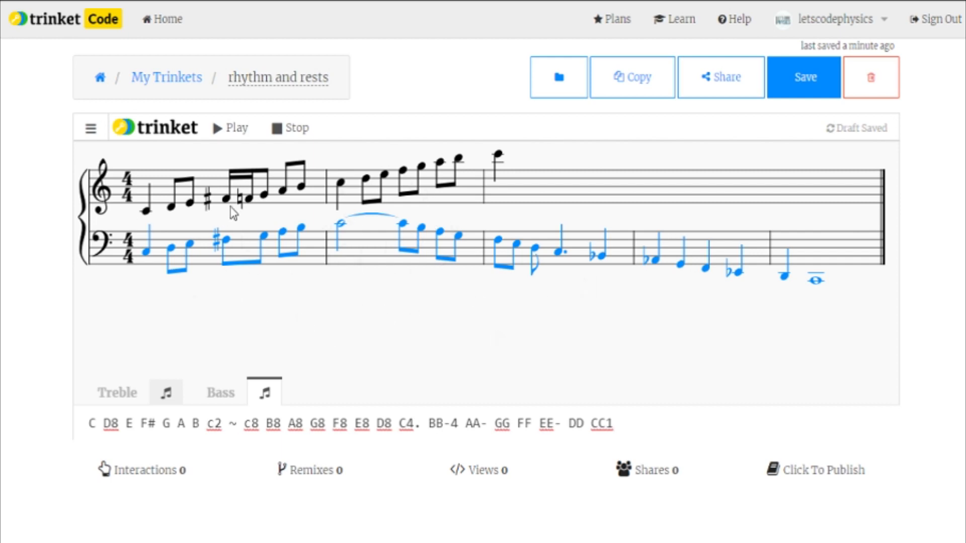
mouse_move(281, 228)
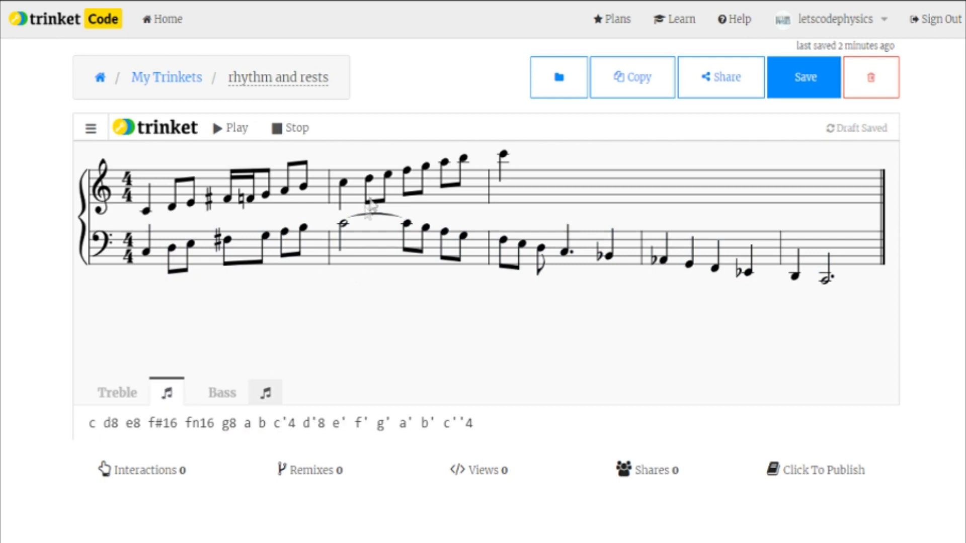
mouse_move(355, 211)
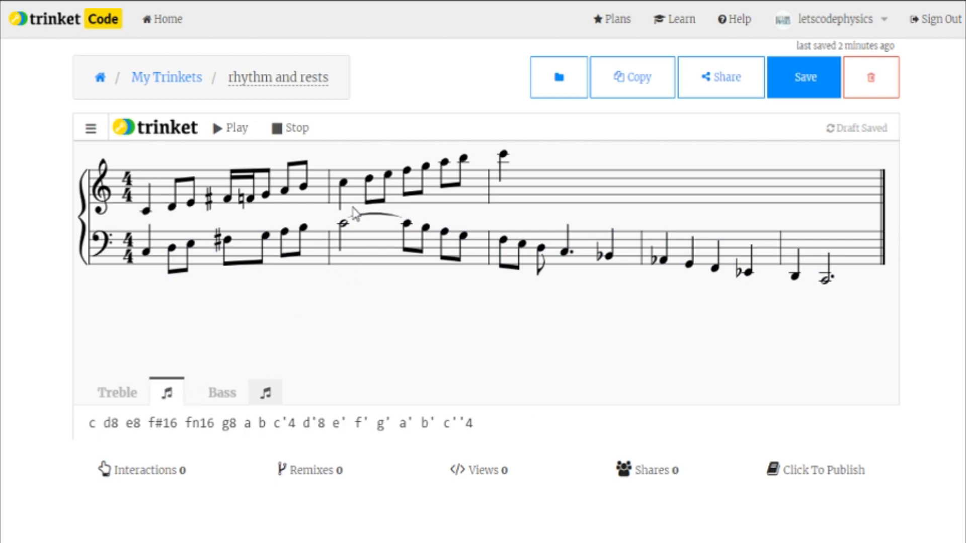
mouse_move(515, 151)
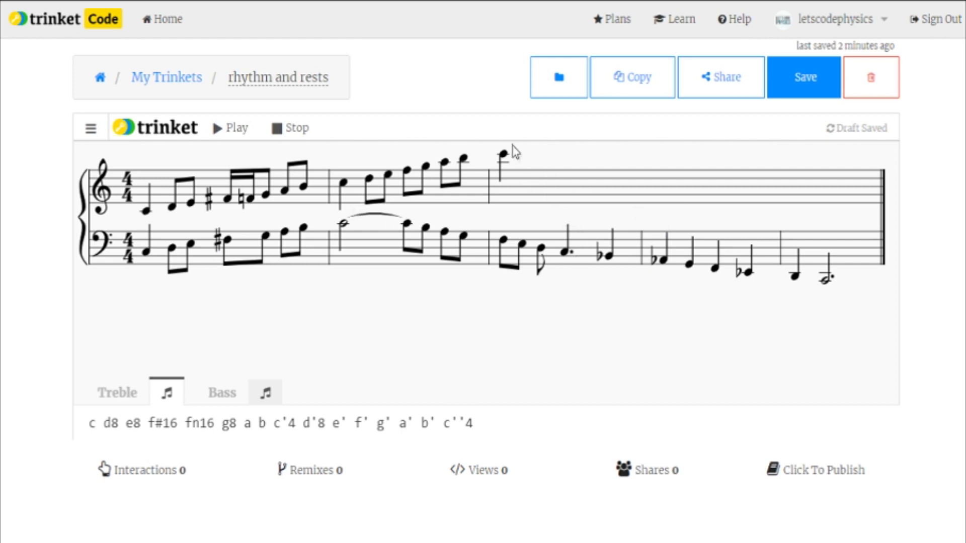
mouse_move(449, 183)
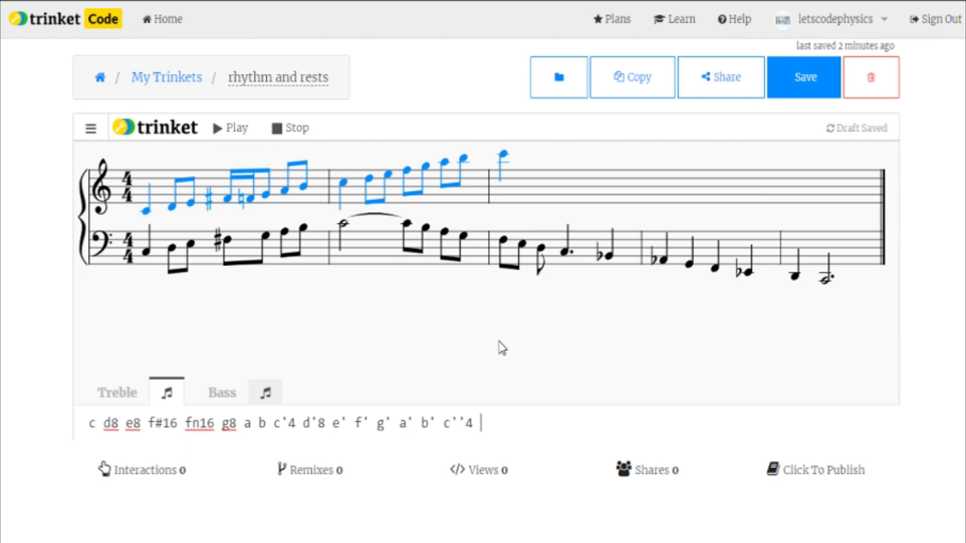
Step: Add a rest after c''4 in the treble line, trying durations 2 and 1 before settling on r4
type("r")
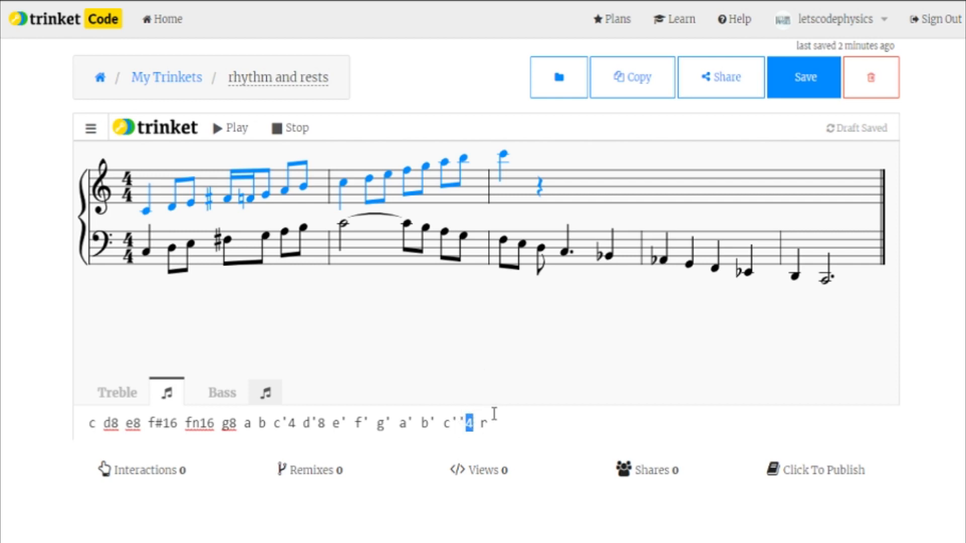
type("2")
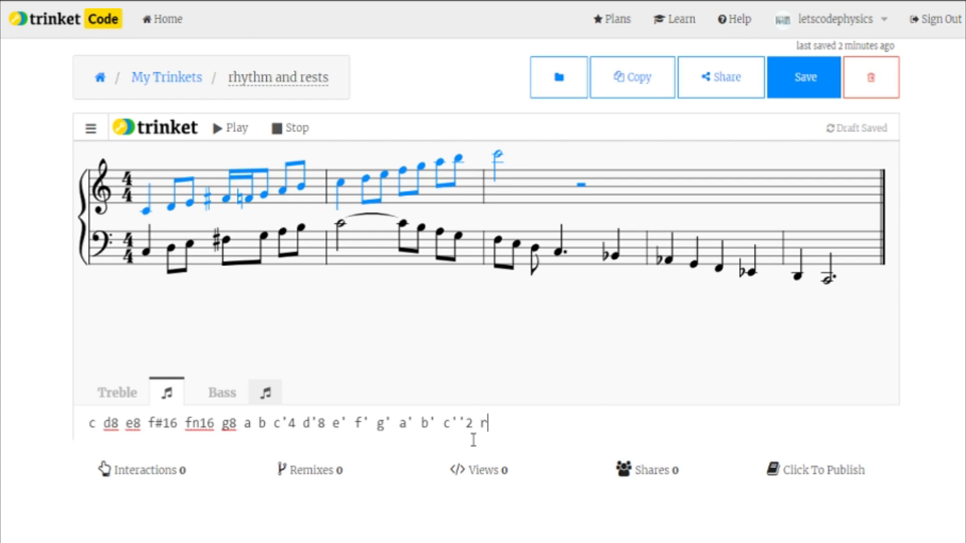
type("1")
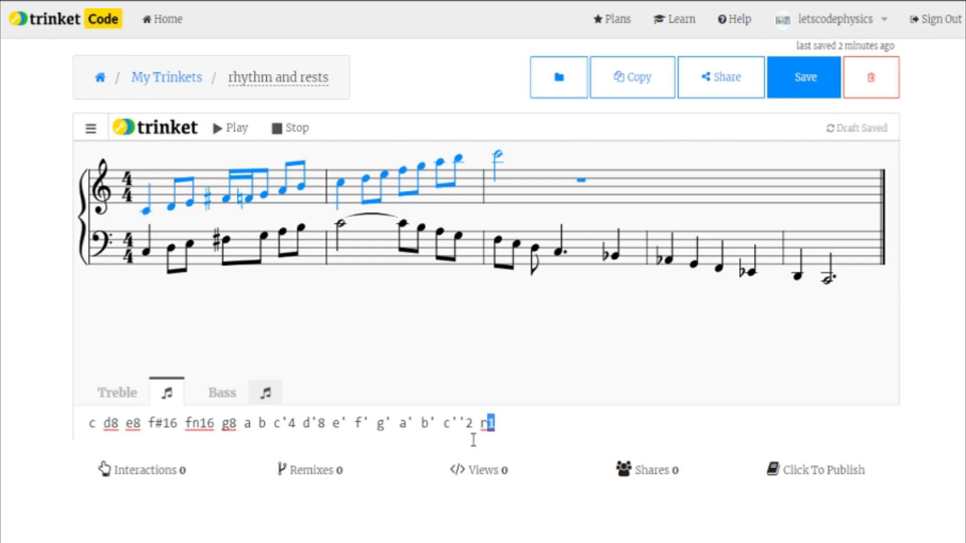
type("4")
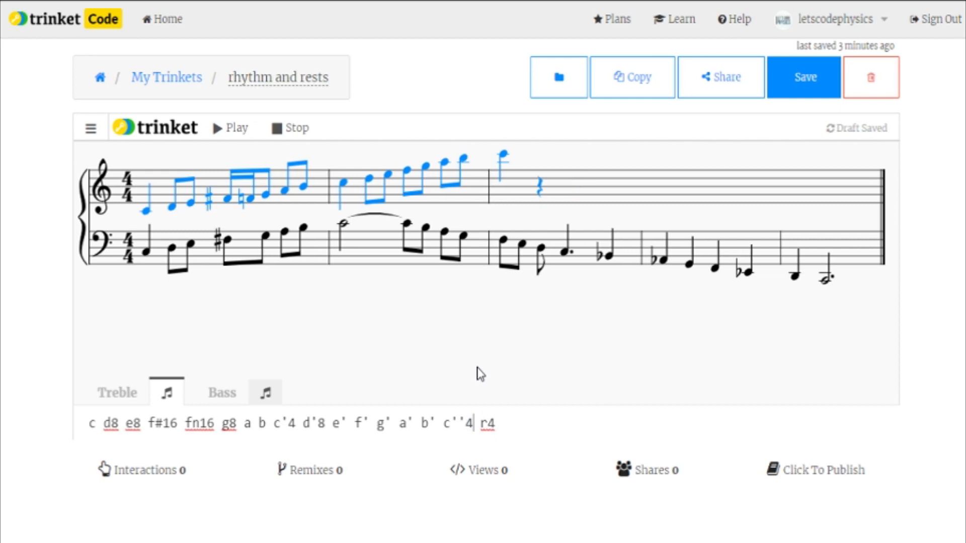
mouse_move(580, 212)
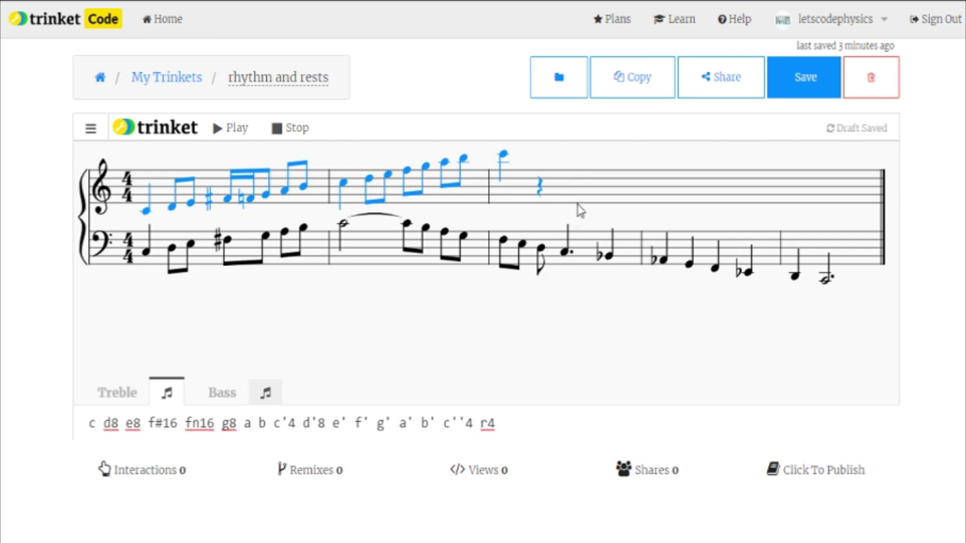
mouse_move(569, 187)
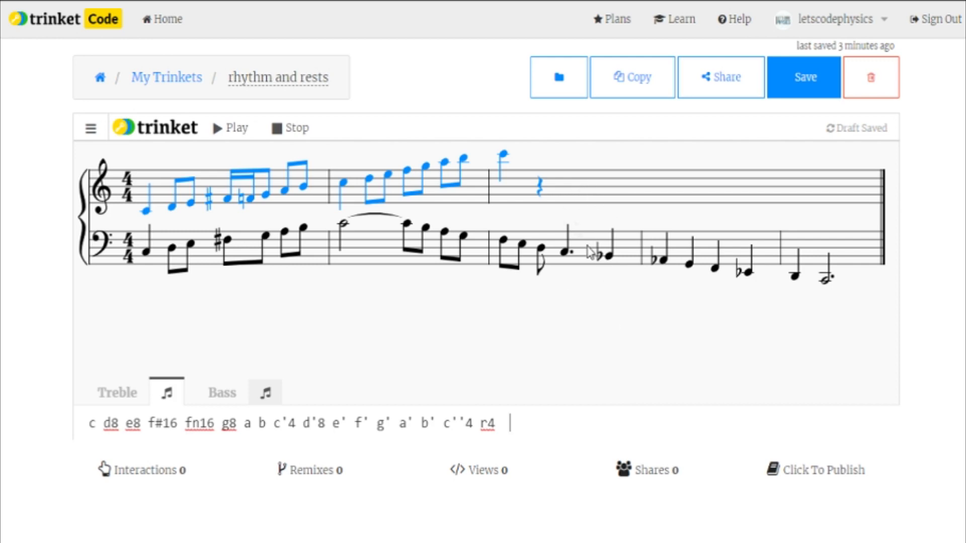
mouse_move(644, 270)
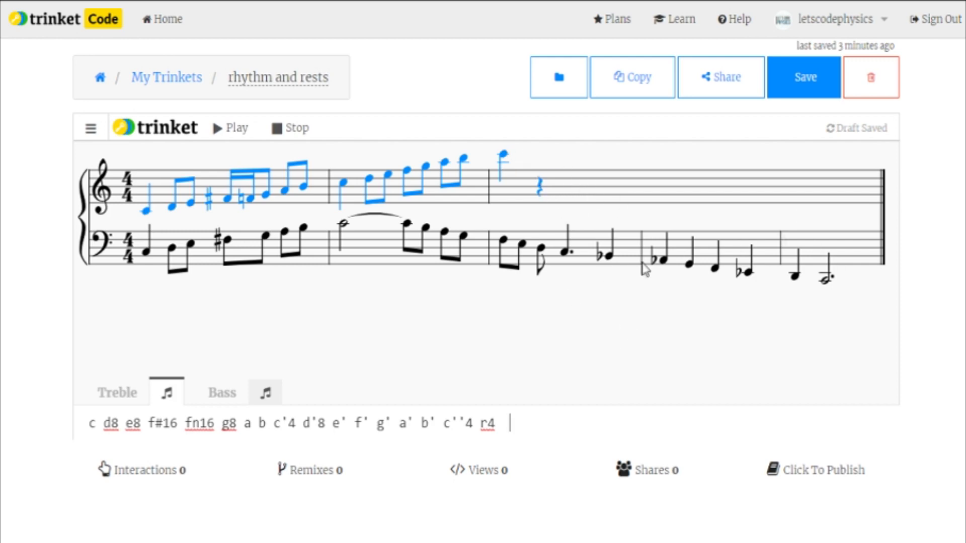
Step: Extend the treble line with g' r4 e' r c' r, notes alternating with quarter rests
type("g")
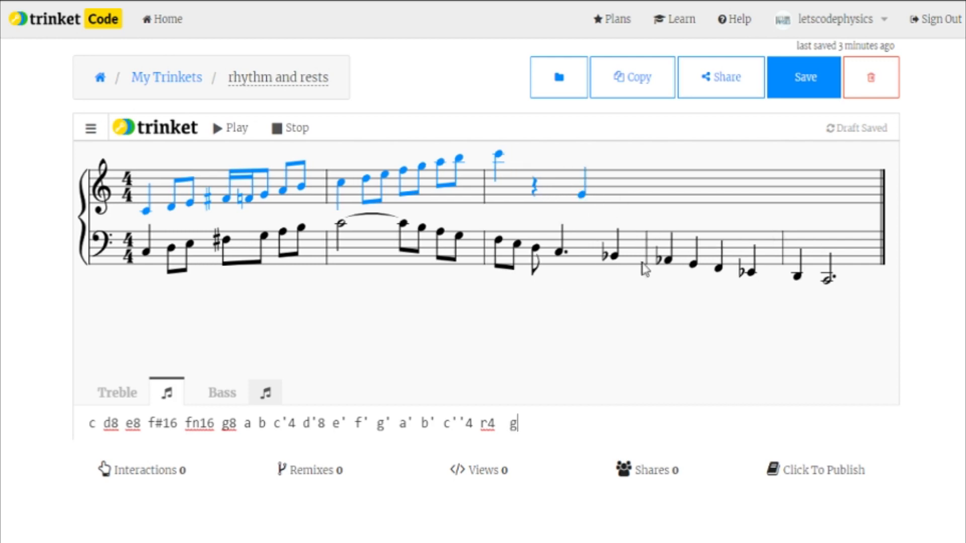
type("'")
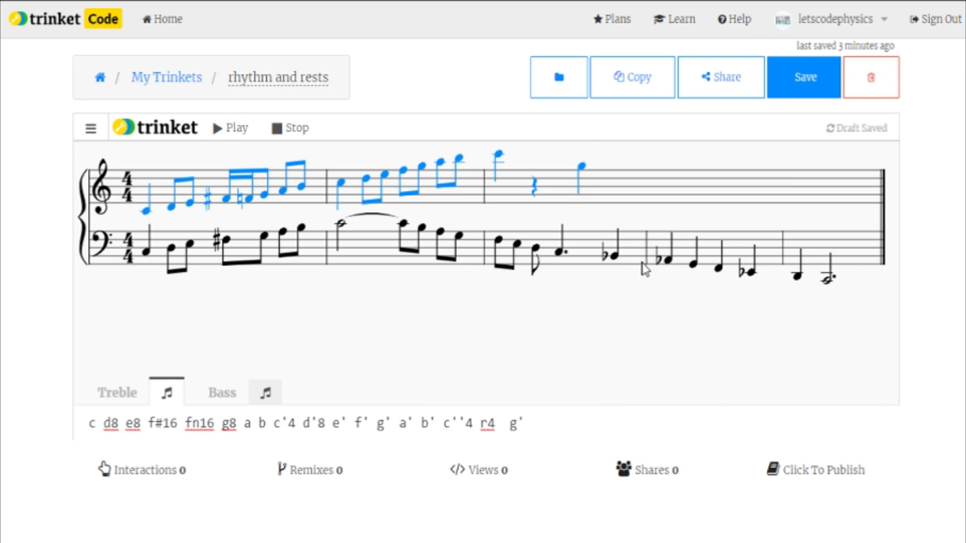
type("r")
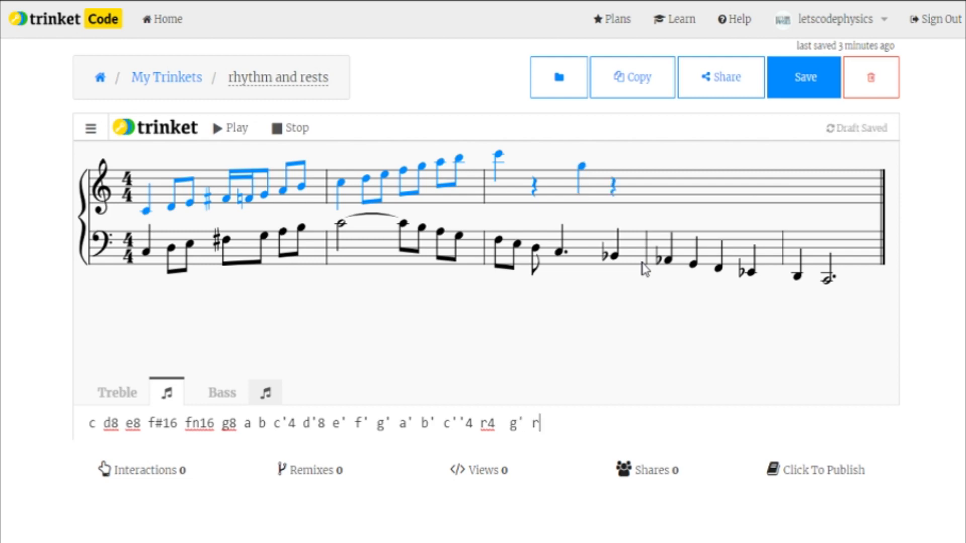
type("4")
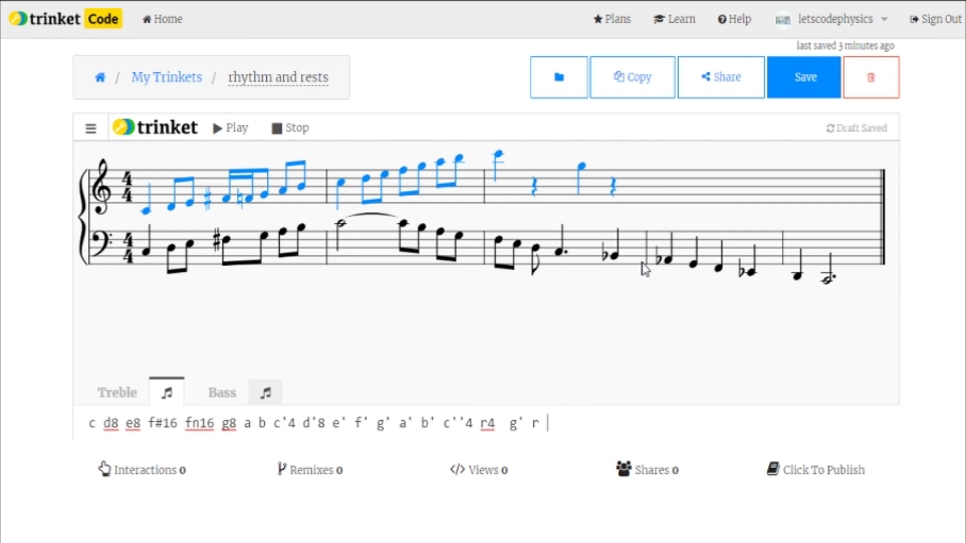
type("e")
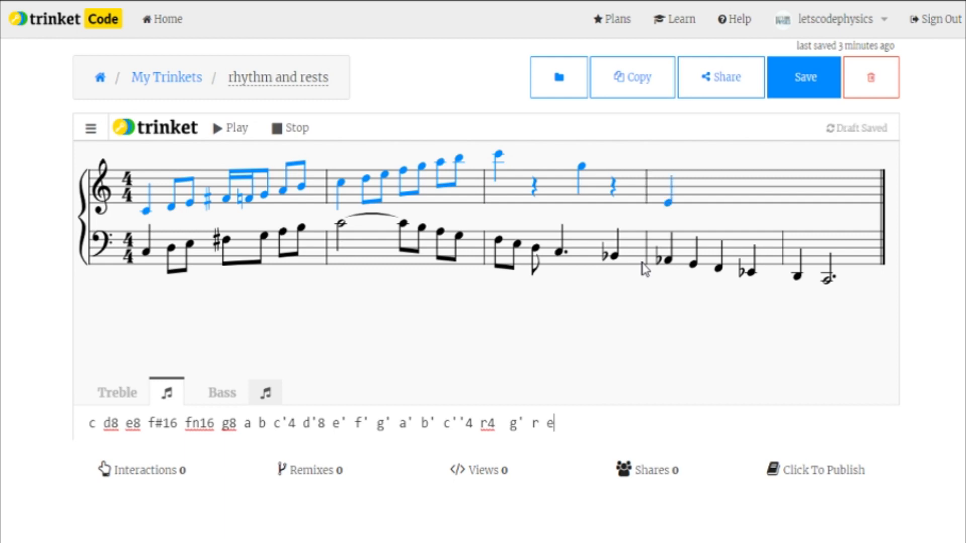
type("'")
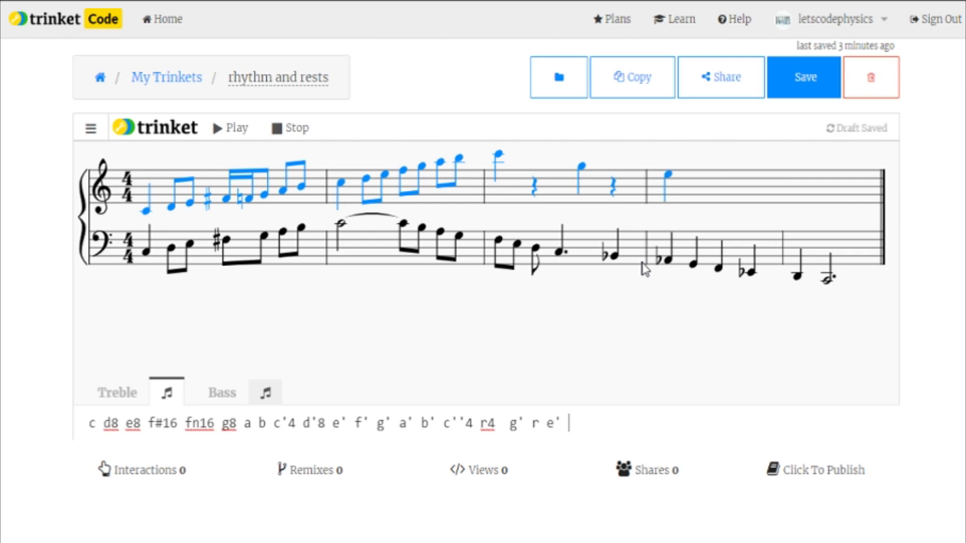
type("r")
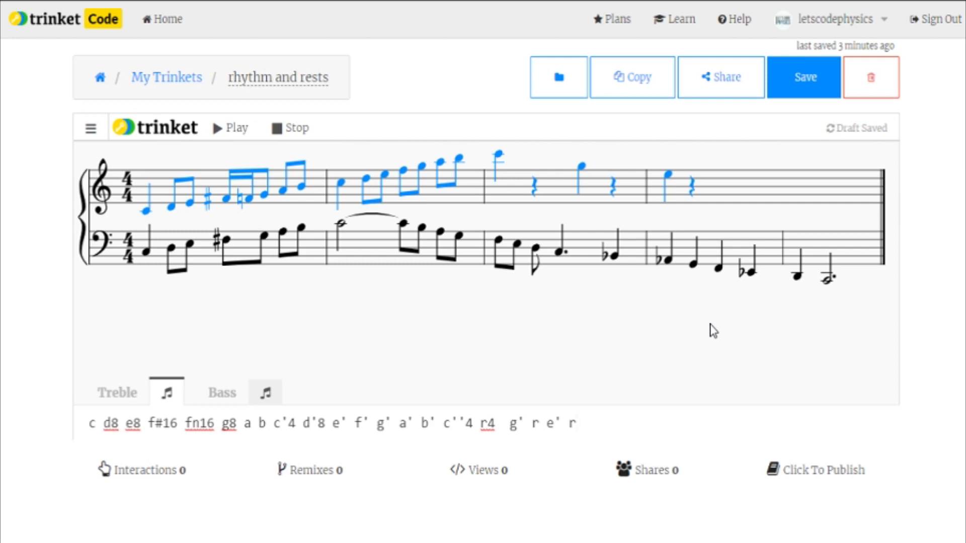
type("c")
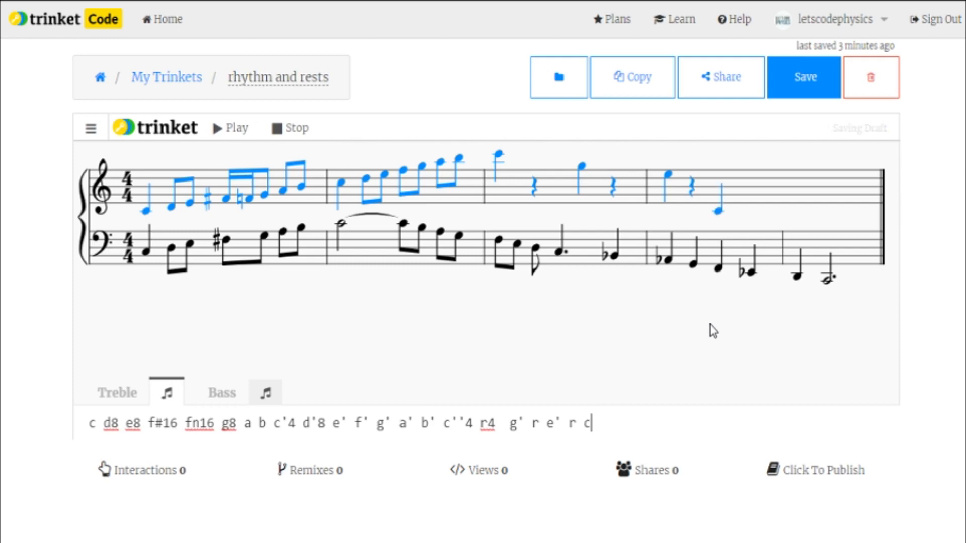
type("'")
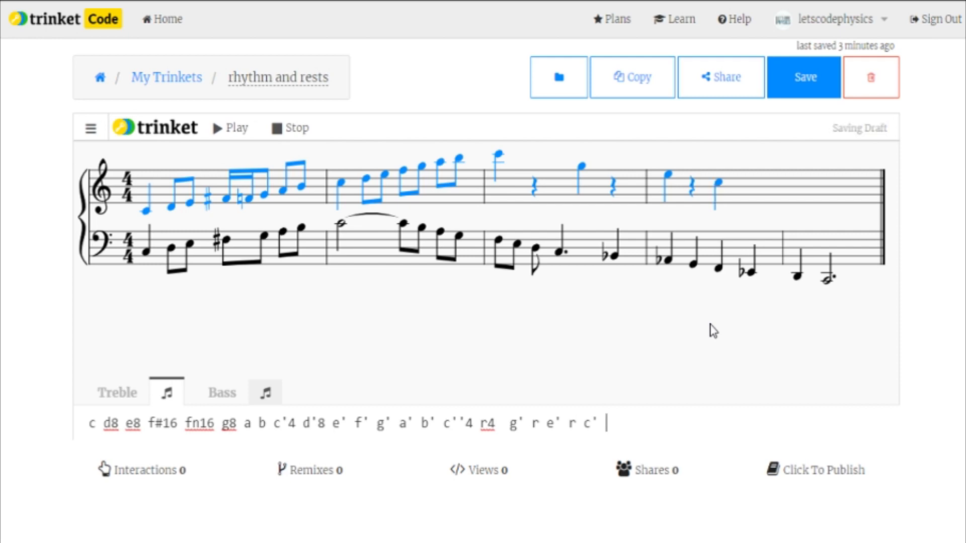
type("r")
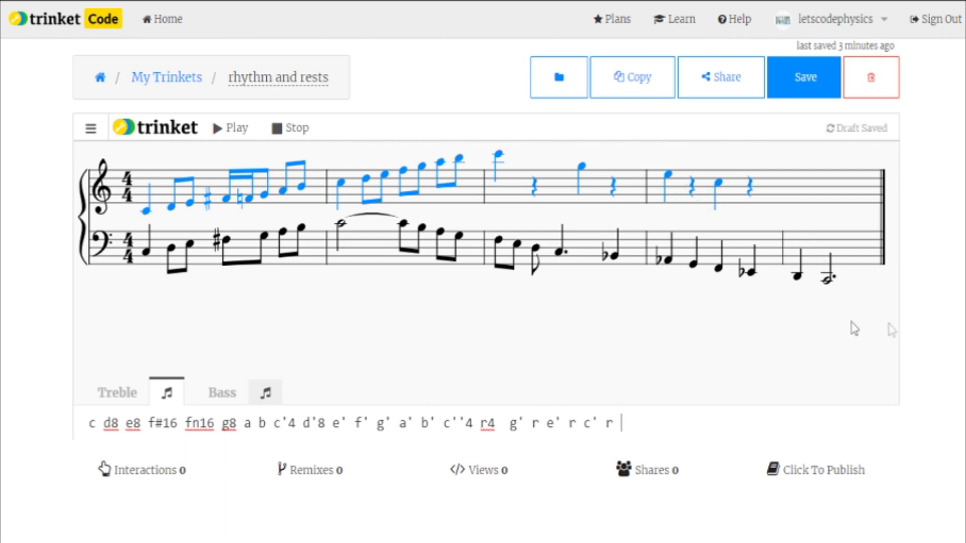
mouse_move(838, 249)
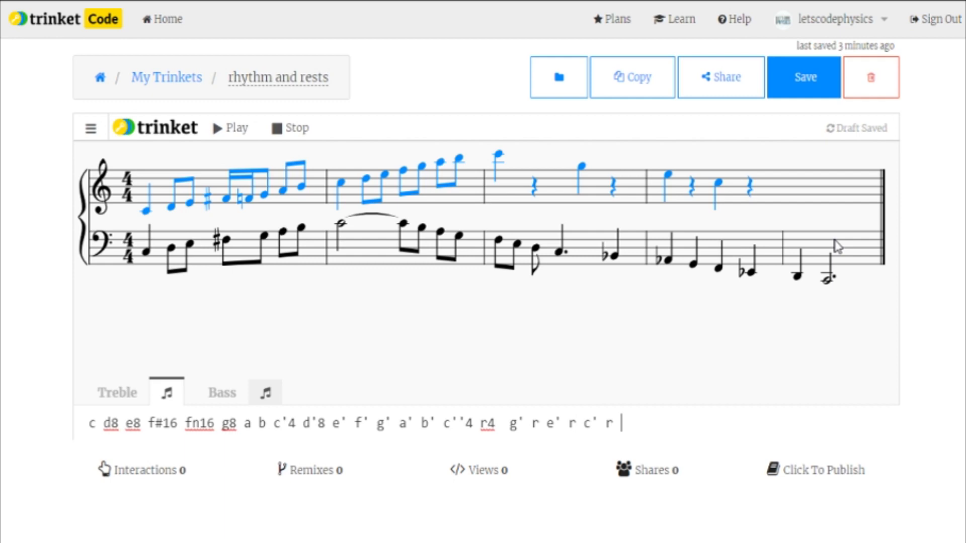
Step: Finish the treble line with eighth notes and rests g8 r e r and a half-note c2
type("g")
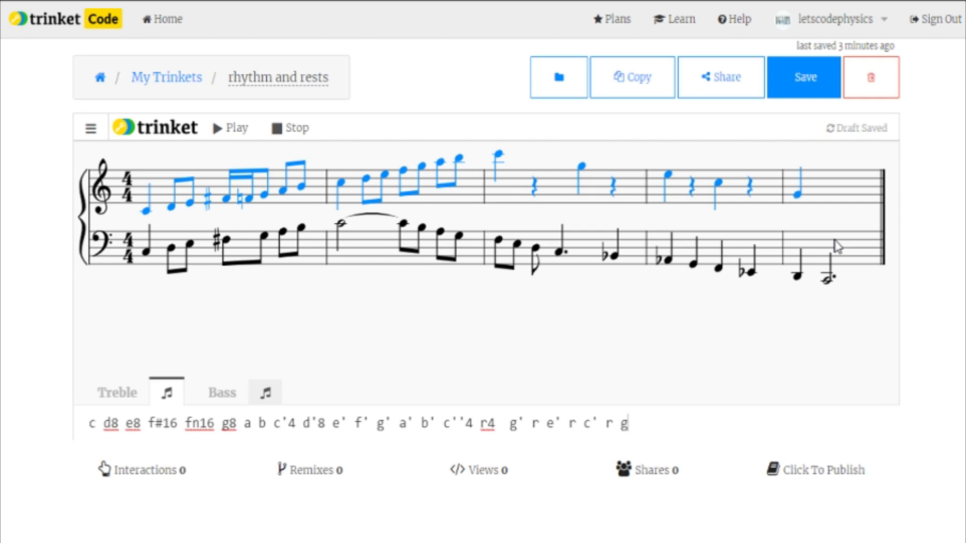
type("8")
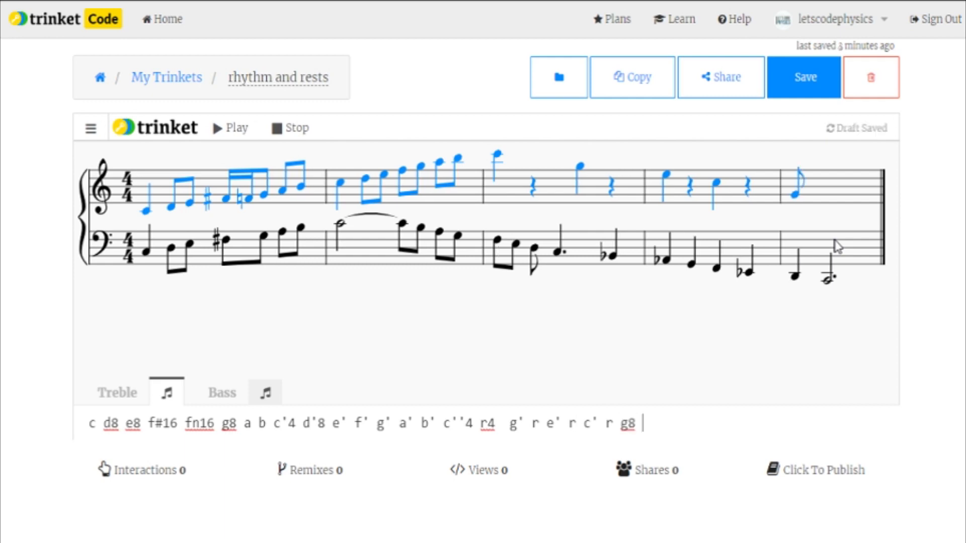
type("r")
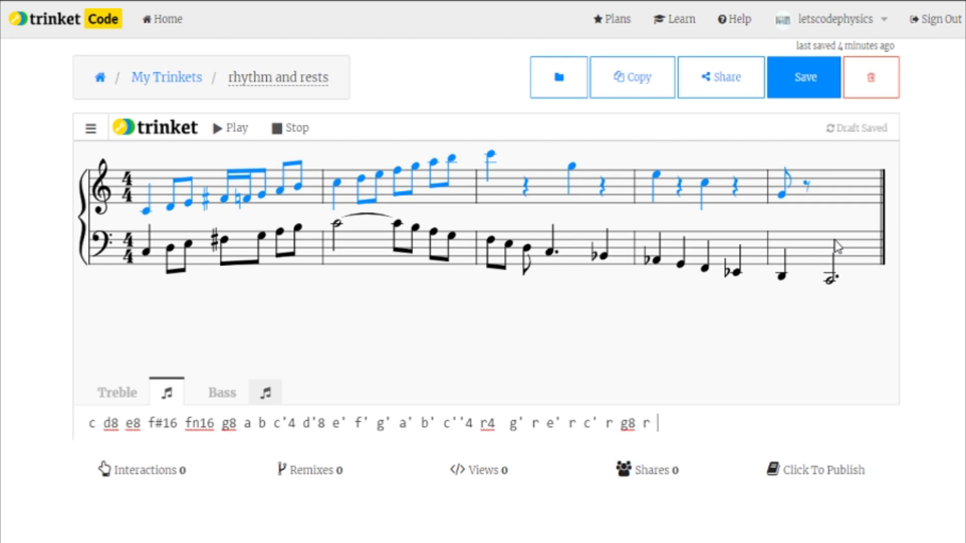
type("e")
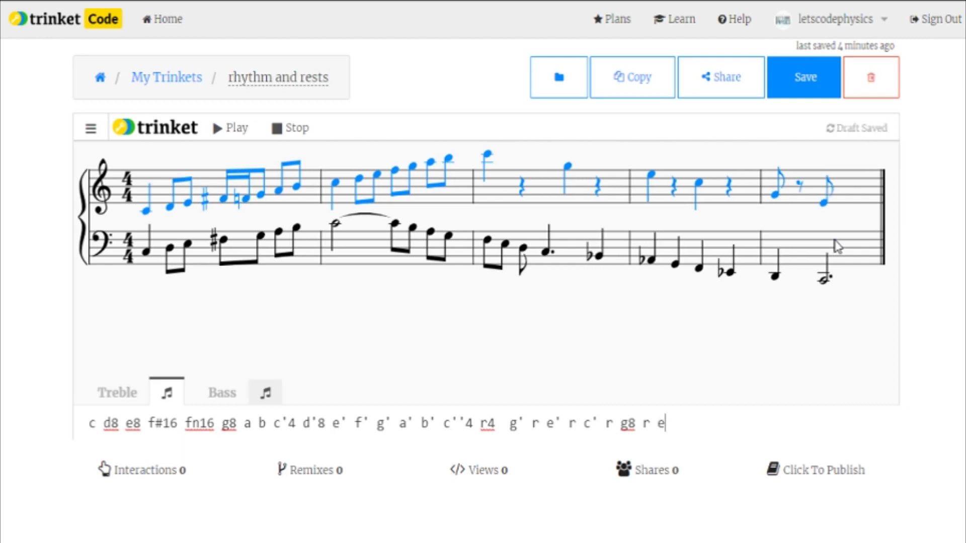
type("r c")
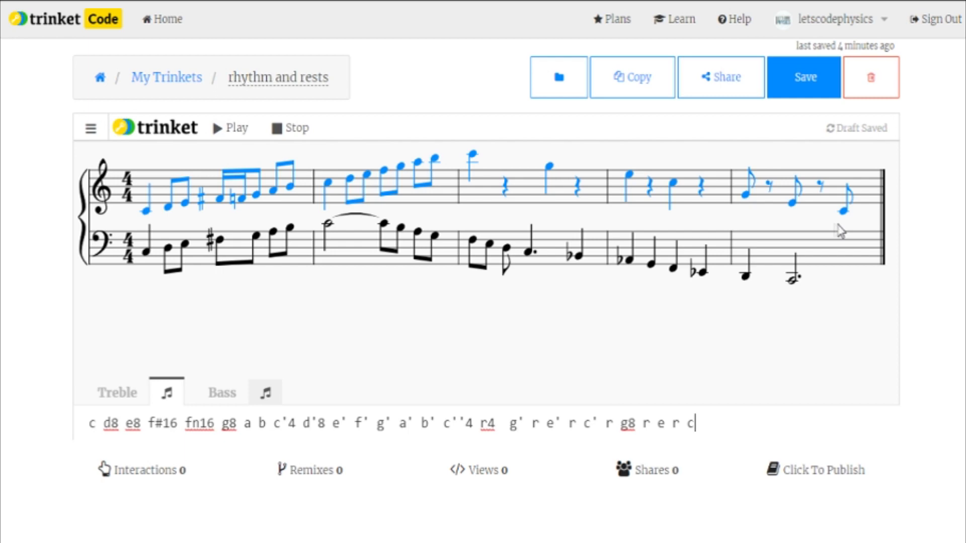
type("2")
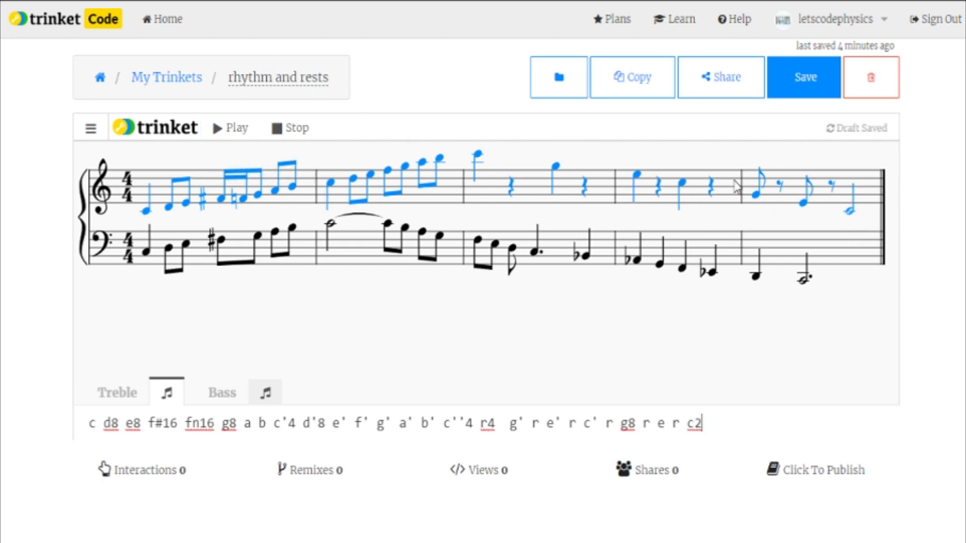
mouse_move(227, 128)
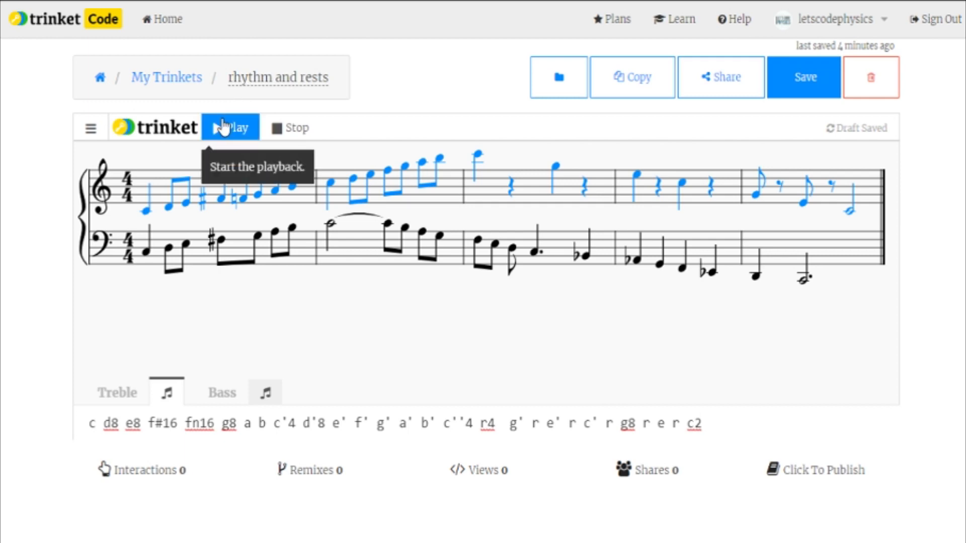
Step: Play back the completed treble line and save the rhythm and rests score
left_click(230, 128)
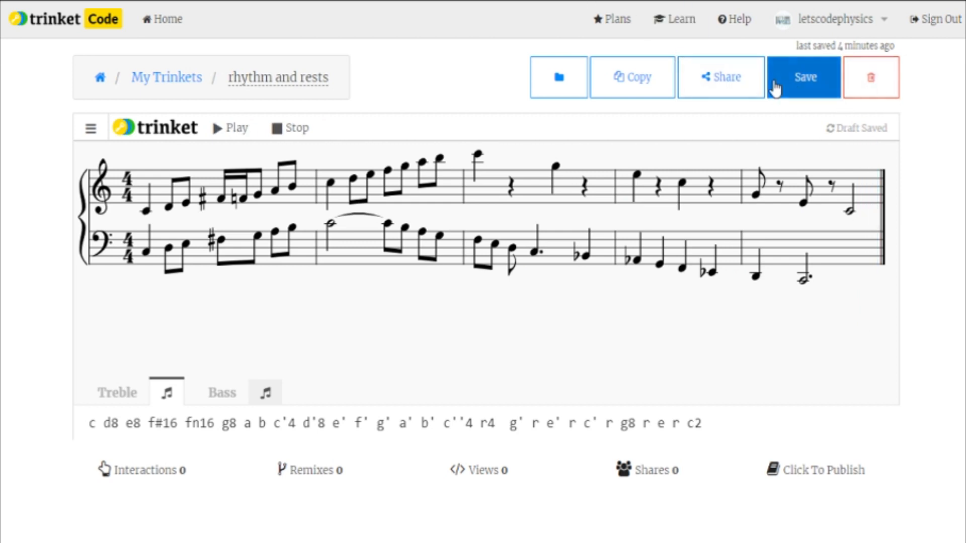
left_click(805, 77)
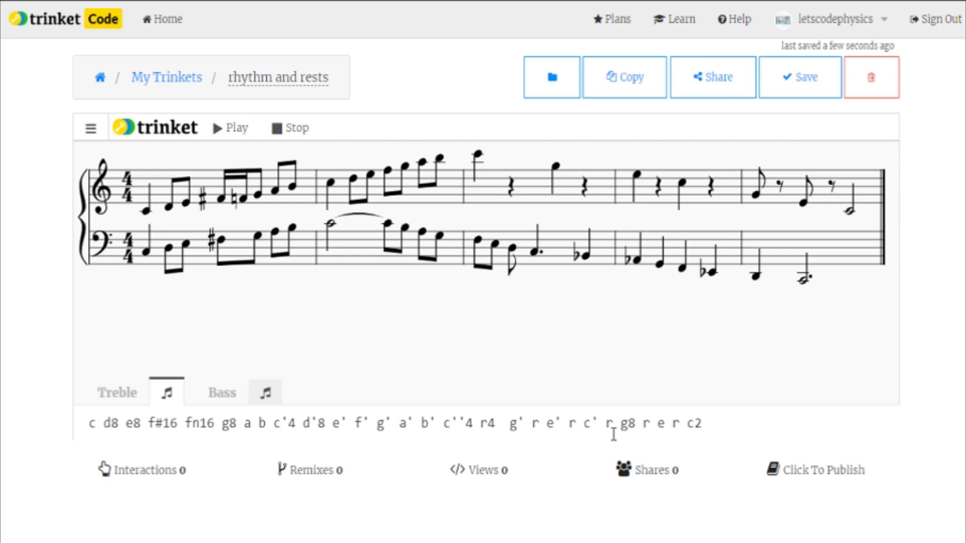
mouse_move(662, 400)
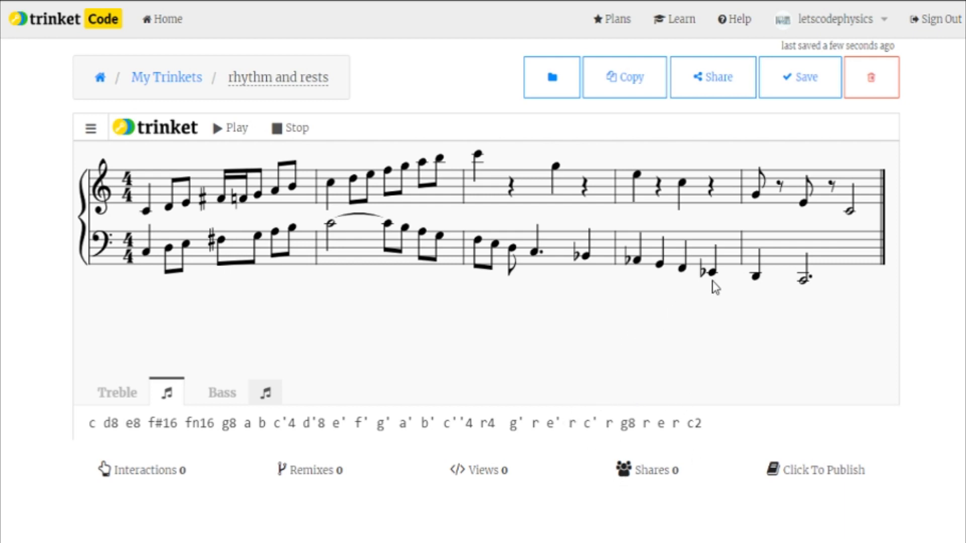
mouse_move(733, 288)
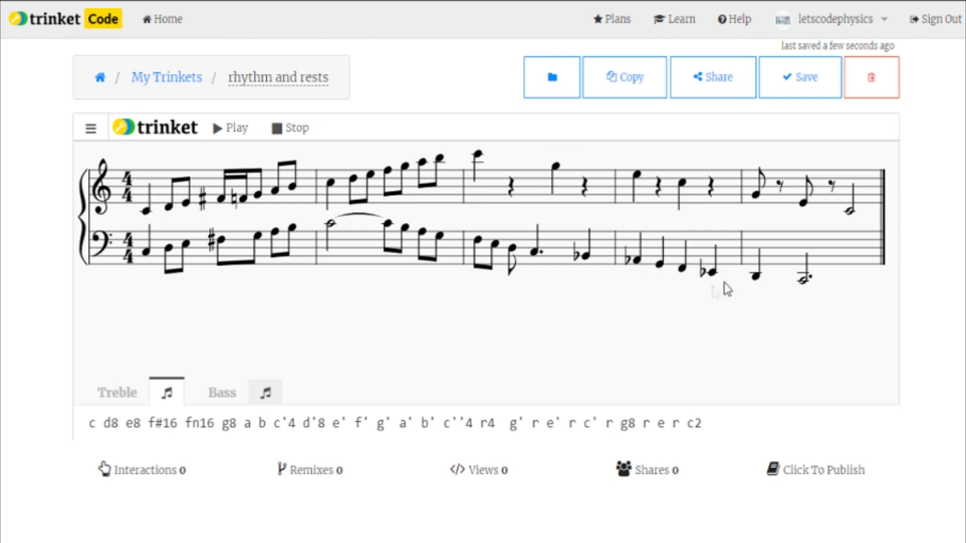
mouse_move(324, 399)
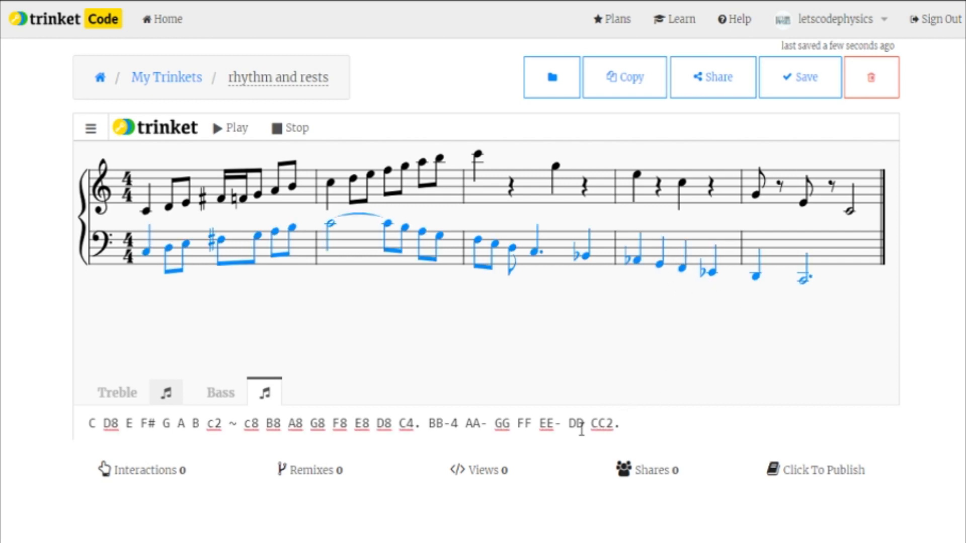
Step: Wrap the bass notes GG FF EE- in trip{ } to form a triplet in the fourth bar
left_click_drag(516, 423, 560, 424)
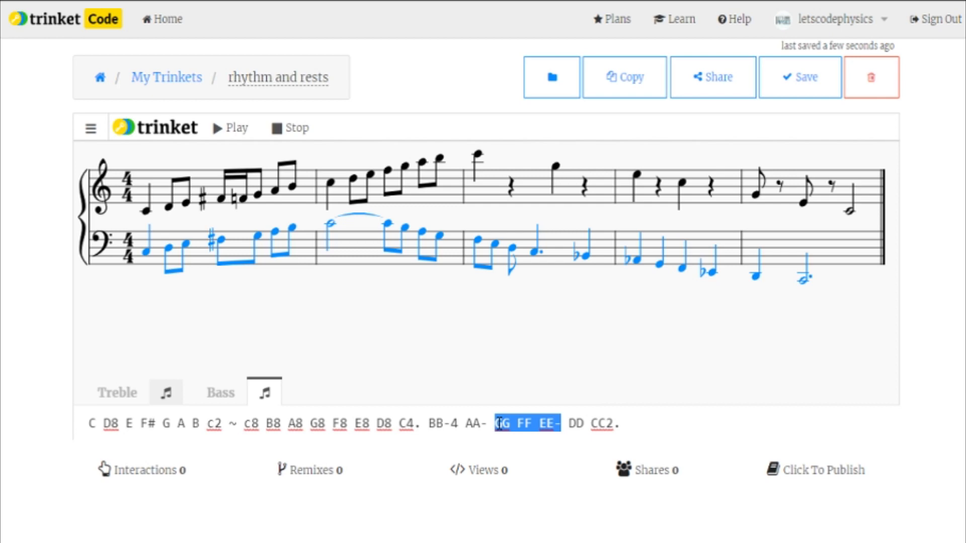
left_click(497, 424)
type("trip")
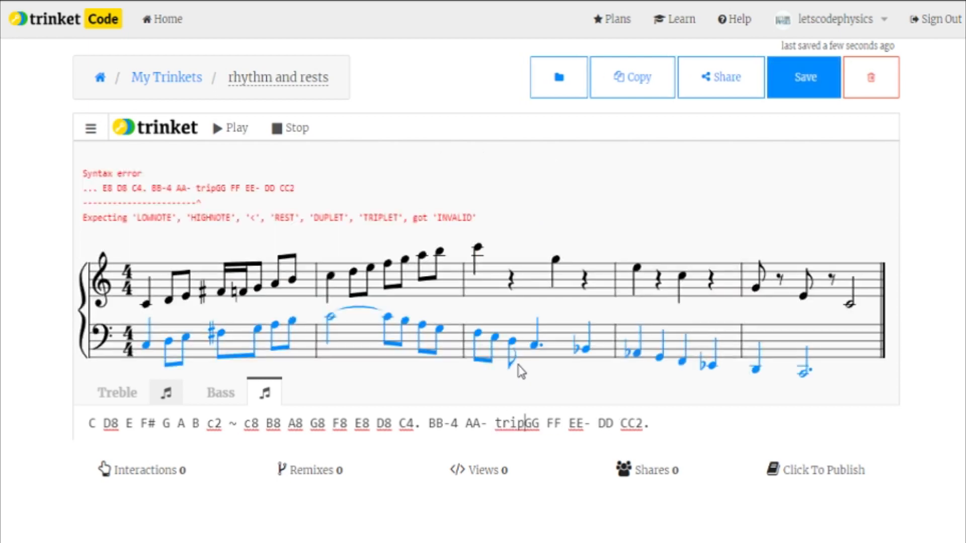
type("{")
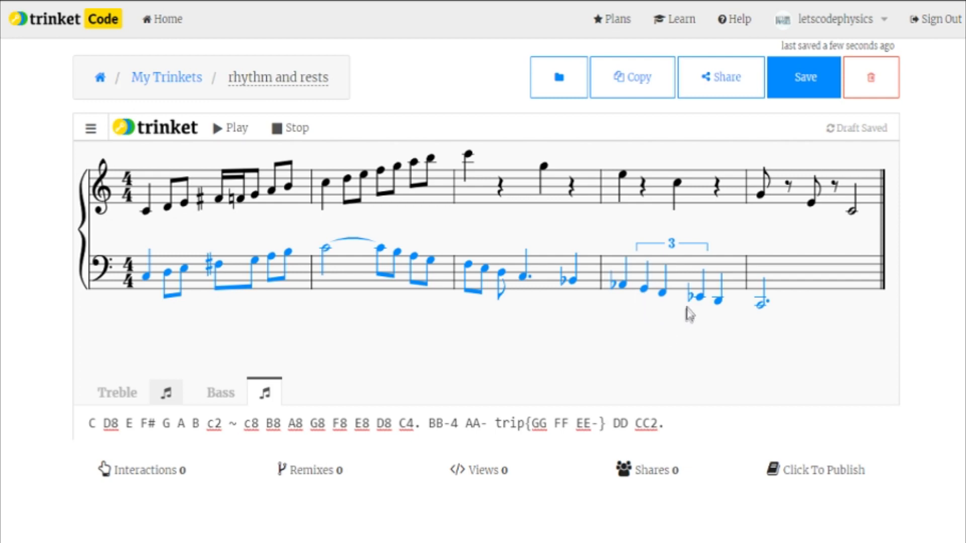
mouse_move(650, 298)
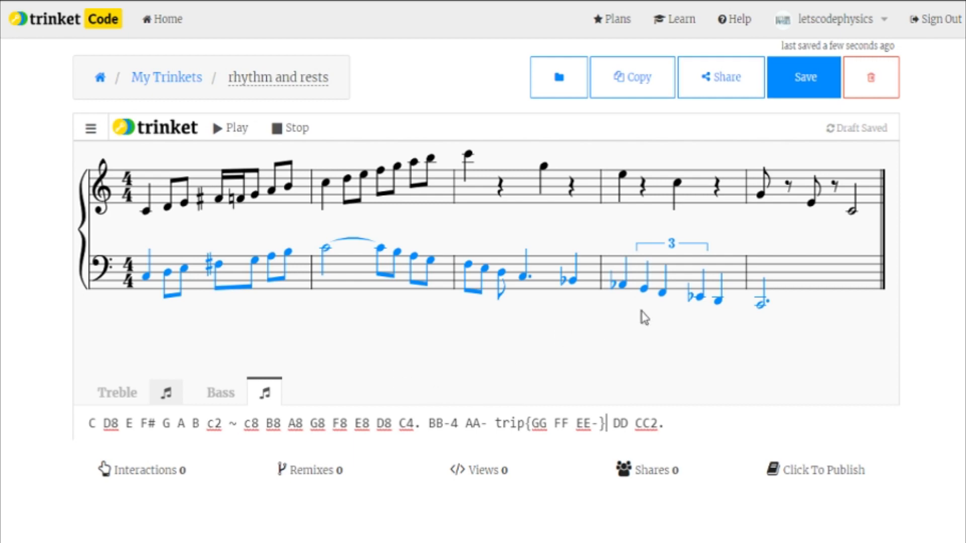
mouse_move(664, 305)
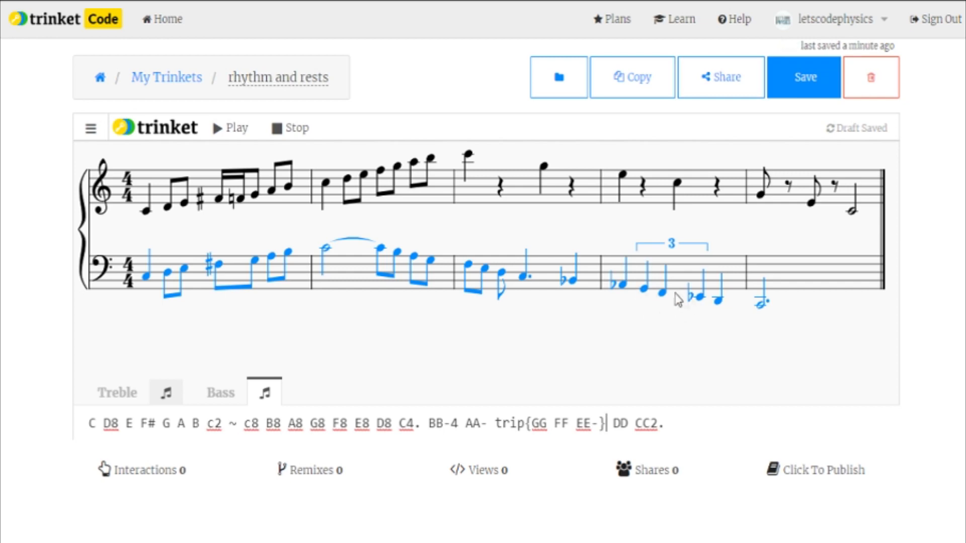
mouse_move(696, 296)
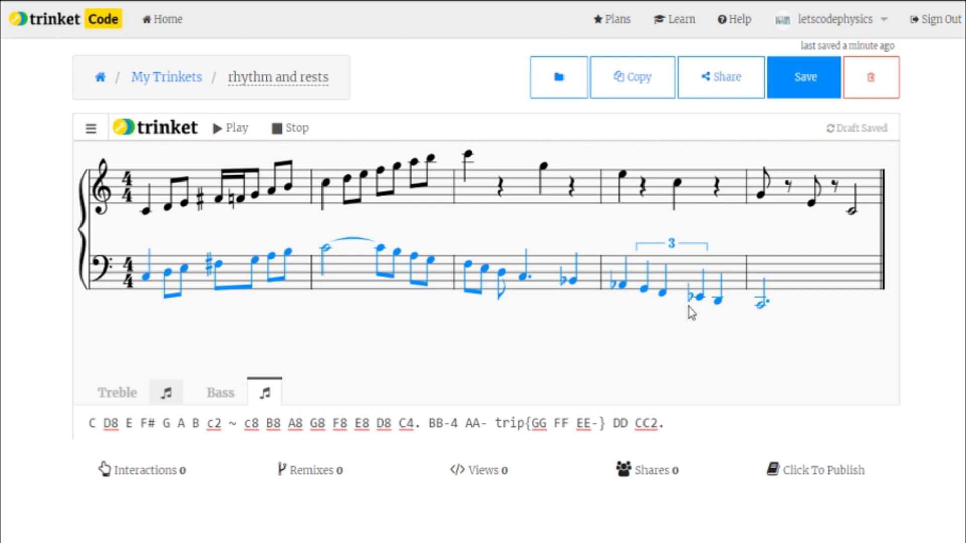
mouse_move(674, 309)
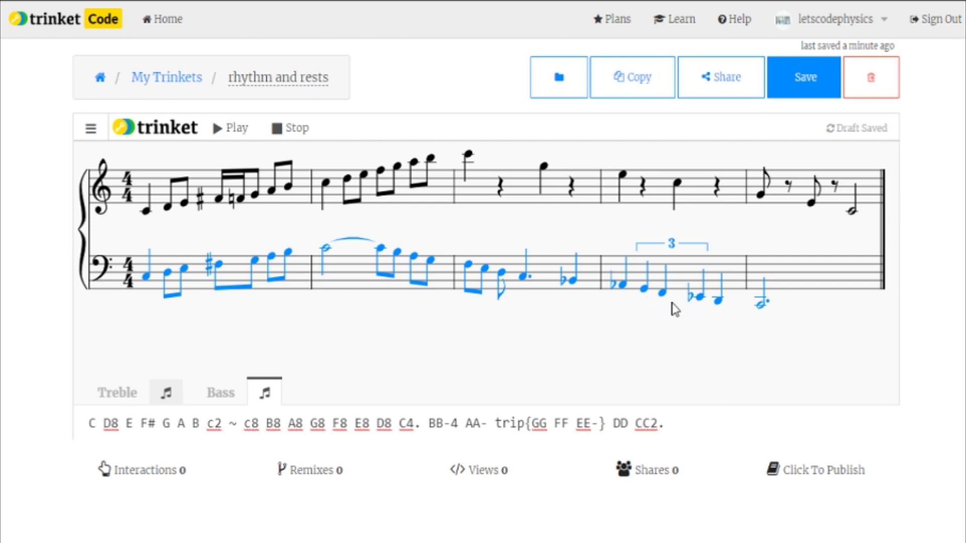
mouse_move(650, 296)
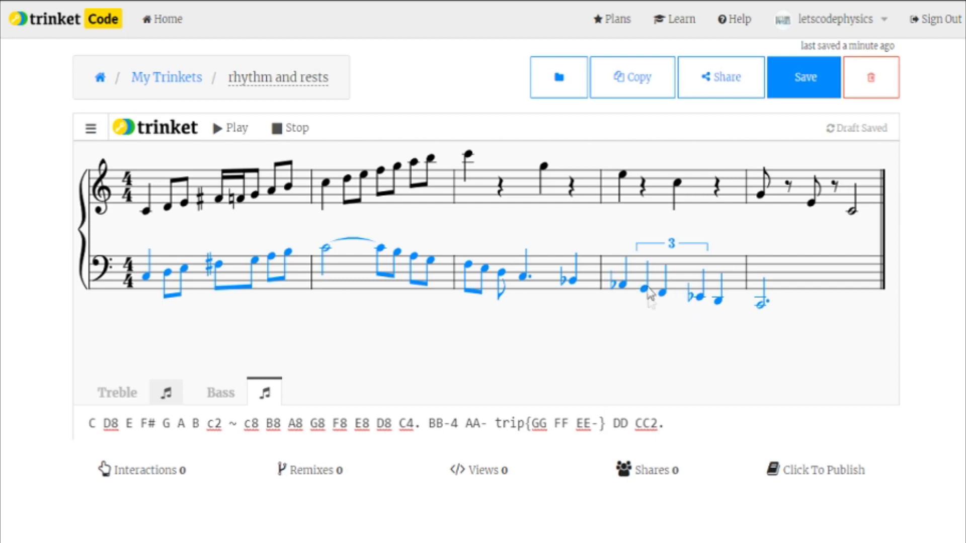
mouse_move(671, 310)
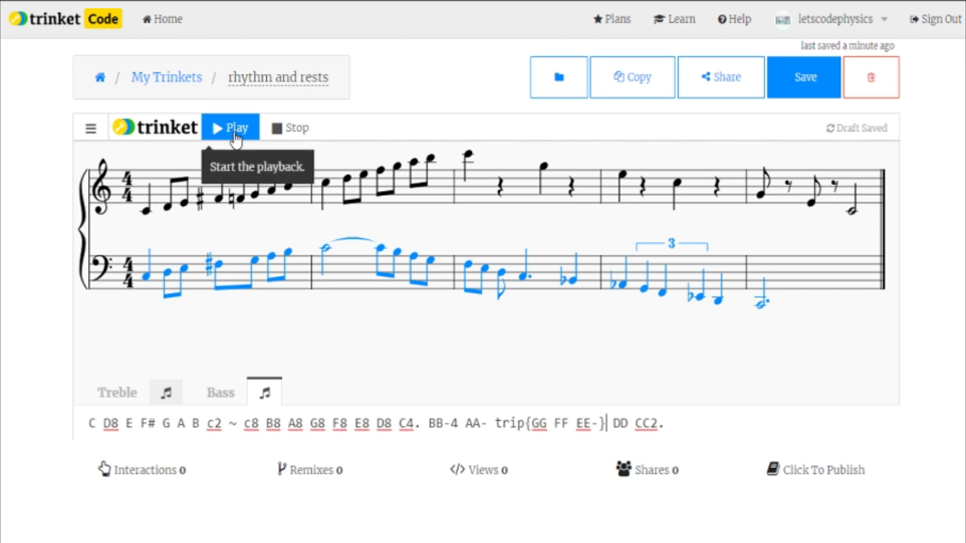
left_click(230, 128)
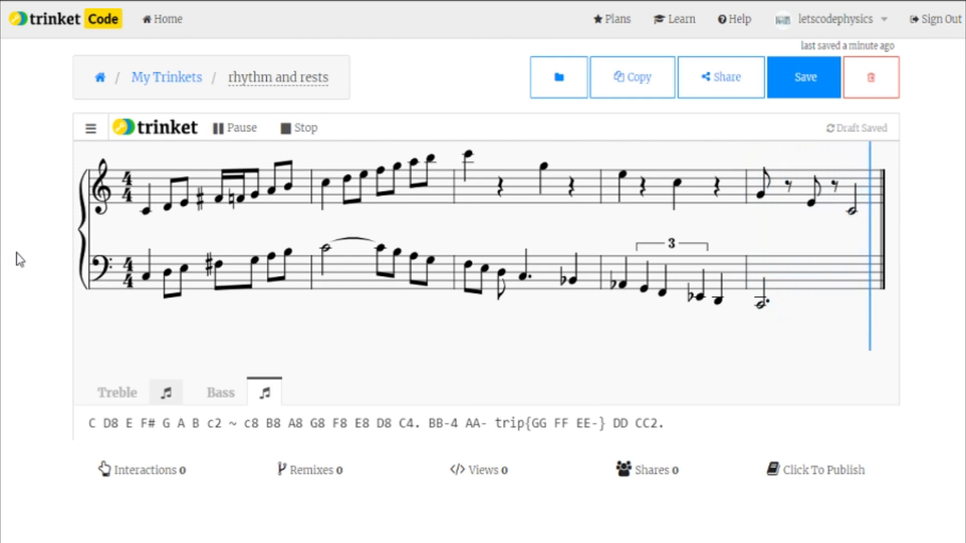
left_click(232, 127)
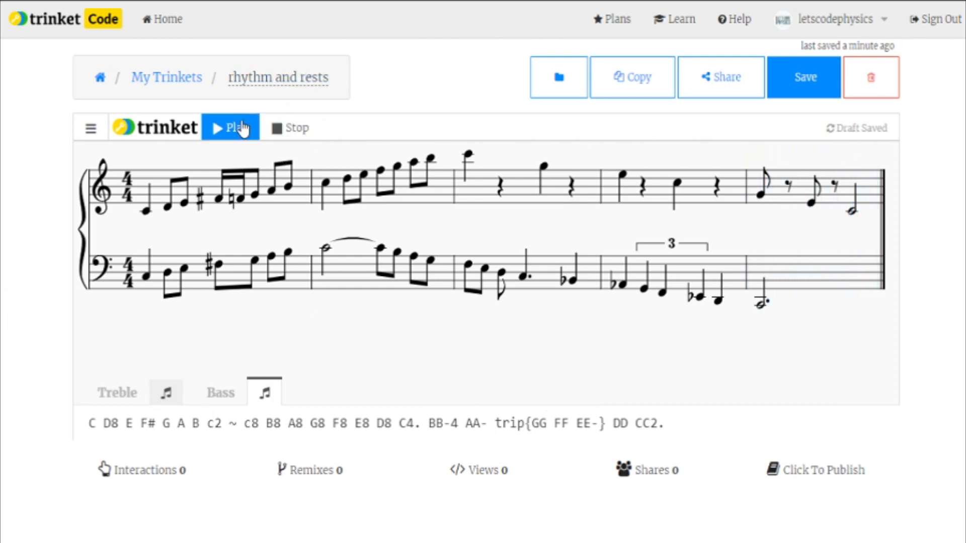
left_click(230, 128)
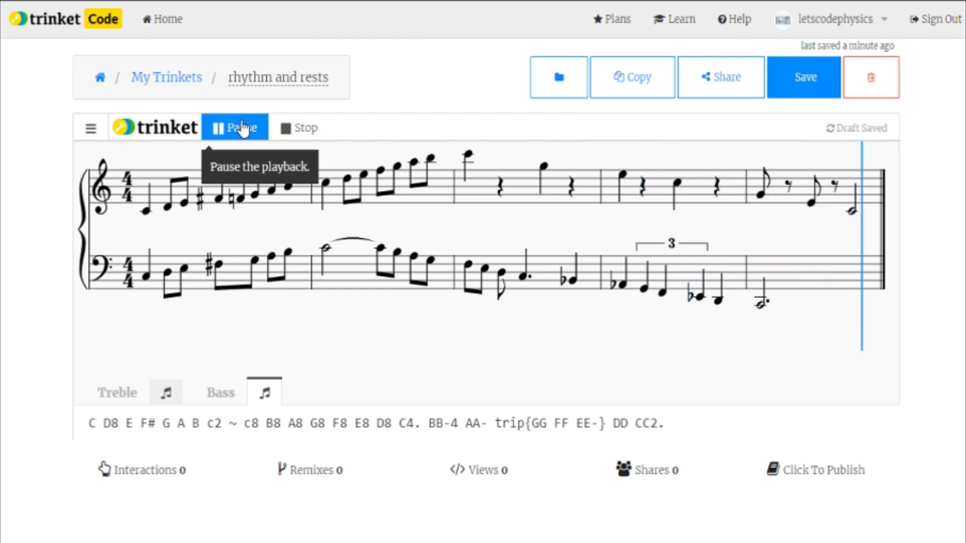
left_click(237, 128)
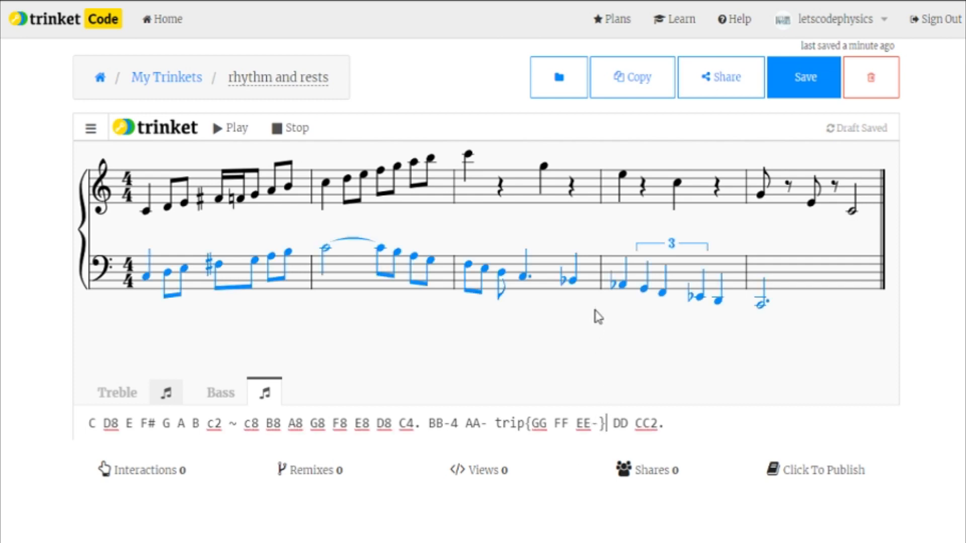
Step: Make the bass triplet eighth notes as trip{GG8 FF EE-}, adjusting the following note's duration to 4
type("8")
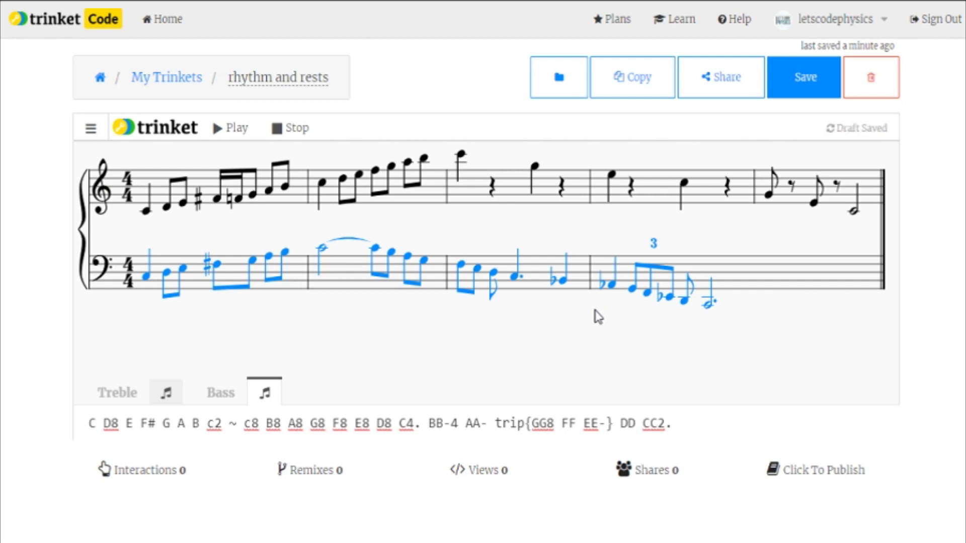
left_click(560, 424)
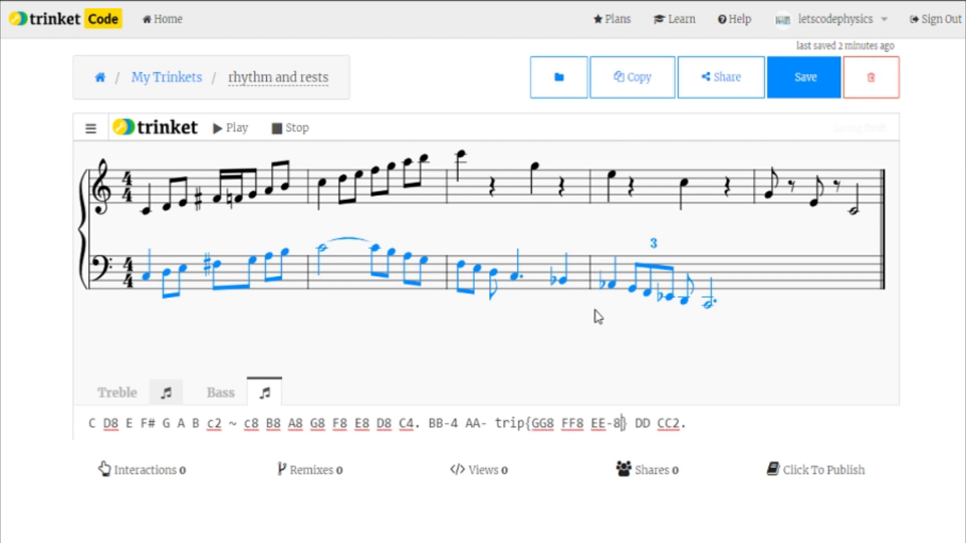
type("4")
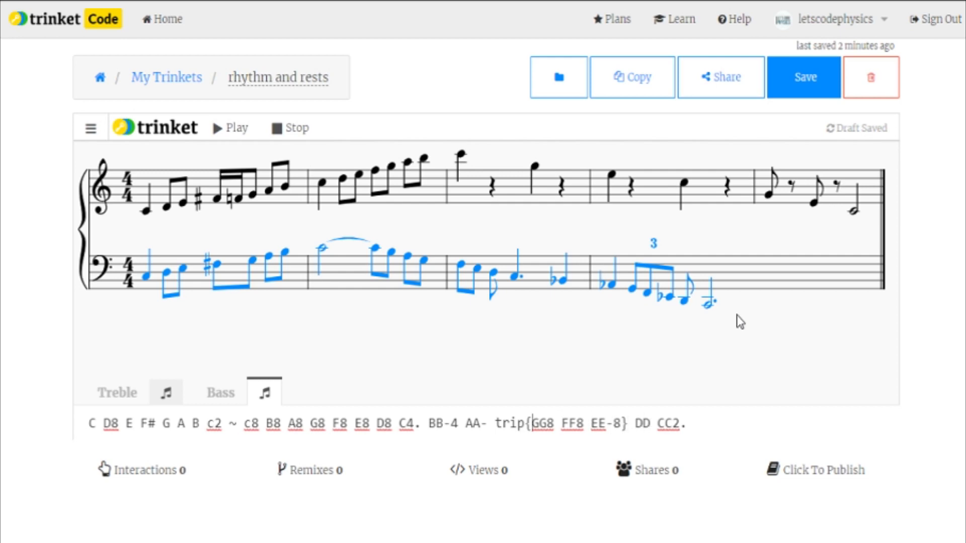
left_click(523, 425)
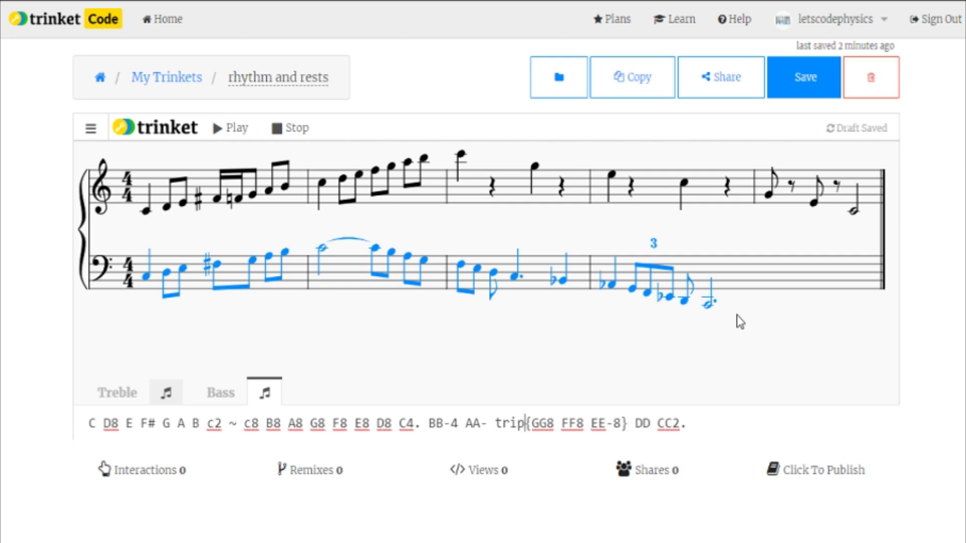
double_click(573, 424)
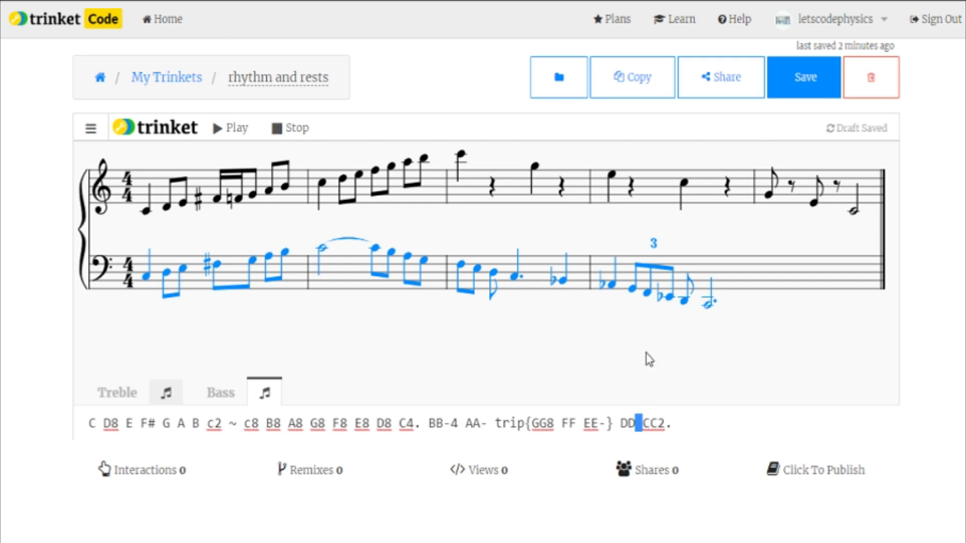
Step: Change the bass DD to a half note DD2 and play back the revised score
type("2")
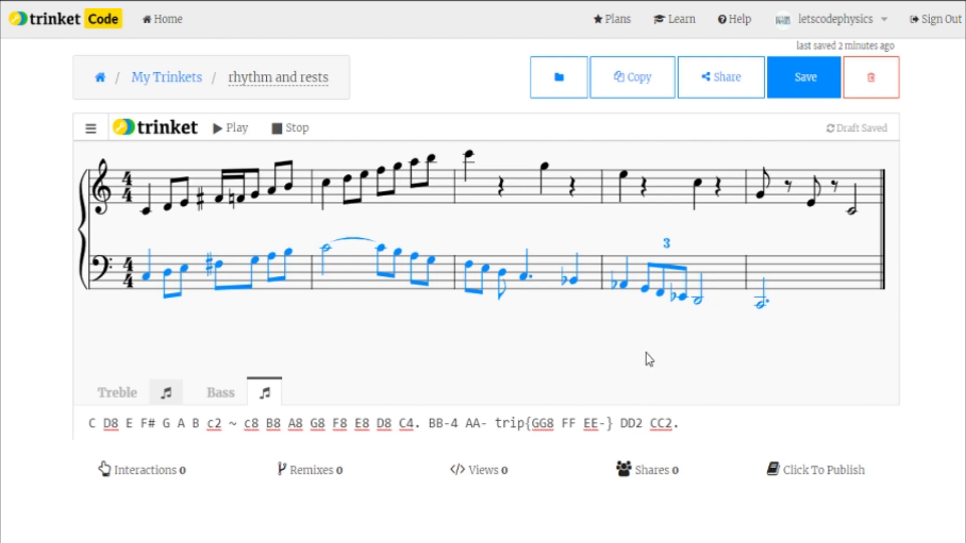
left_click(229, 128)
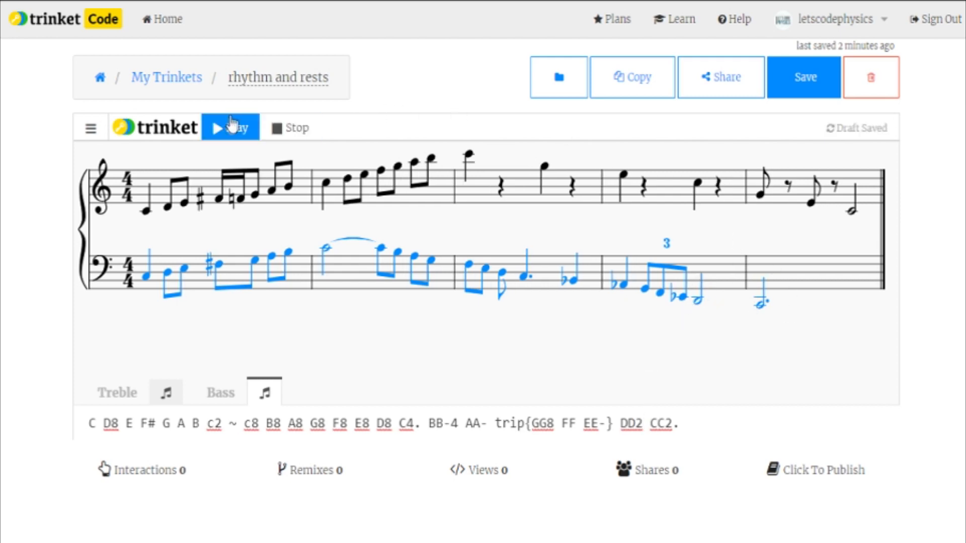
left_click(230, 127)
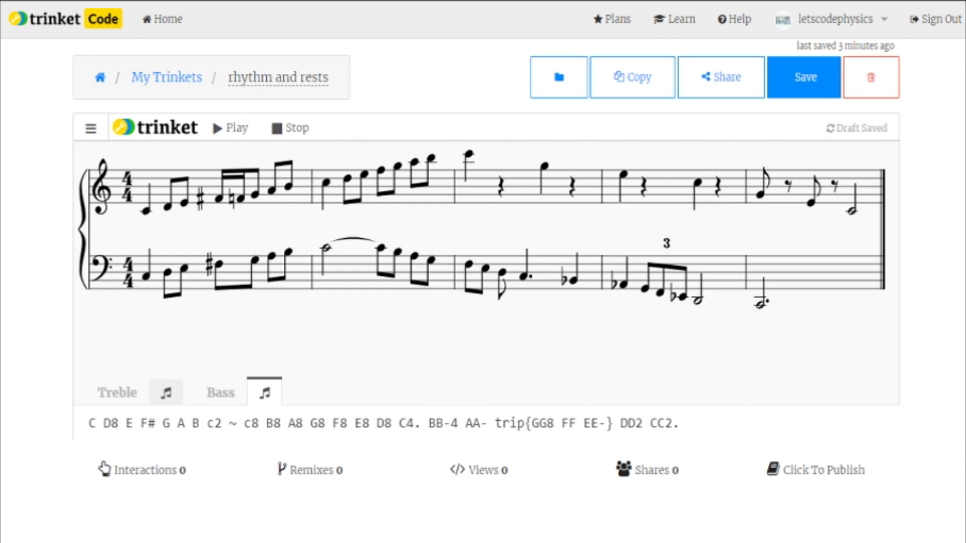
mouse_move(732, 523)
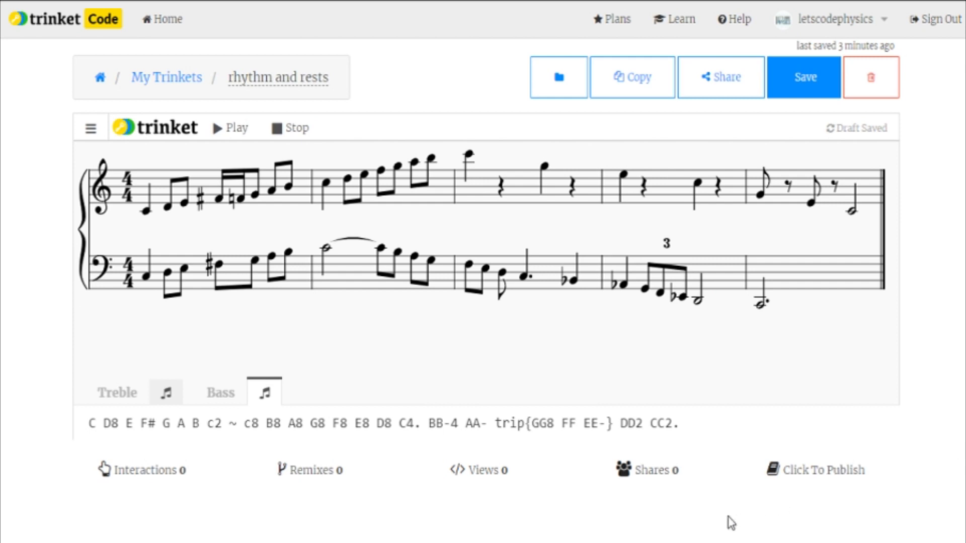
mouse_move(409, 304)
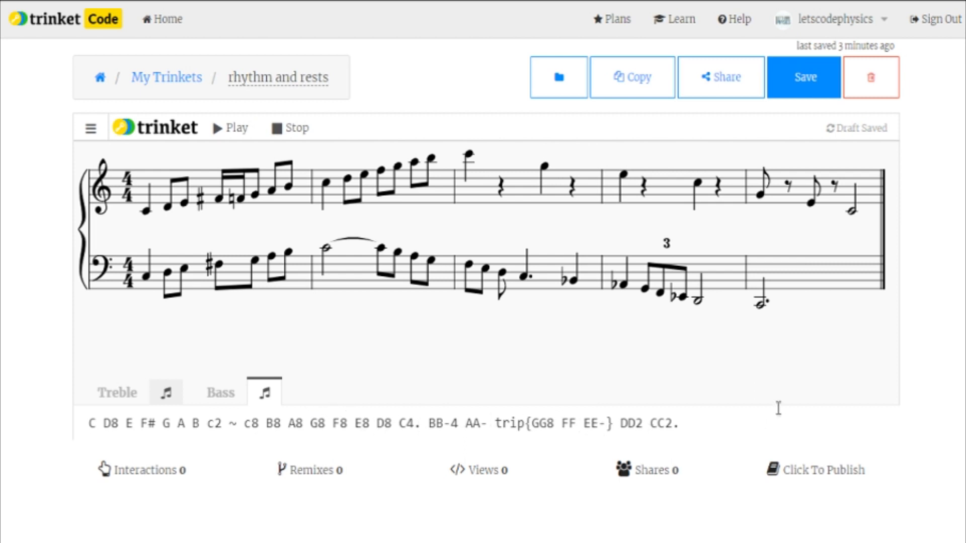
mouse_move(651, 361)
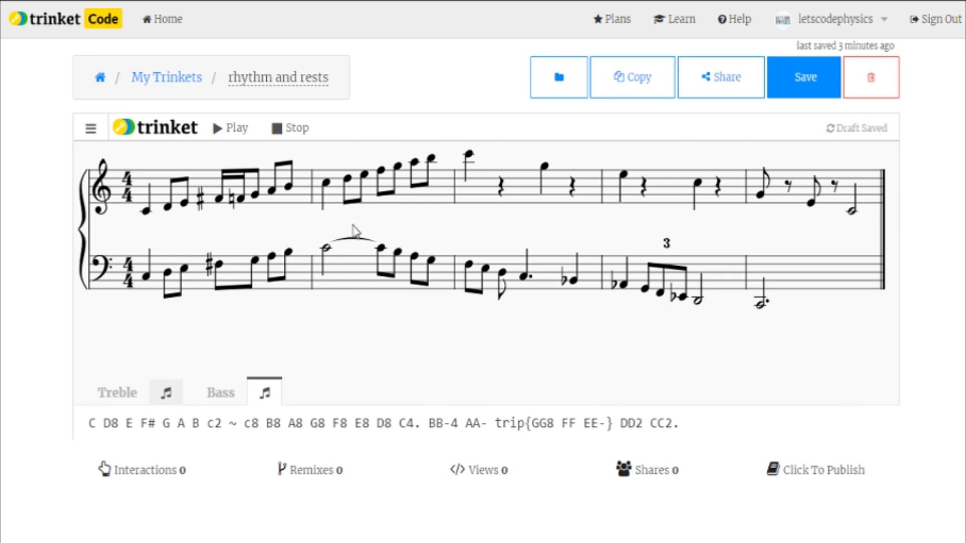
mouse_move(363, 314)
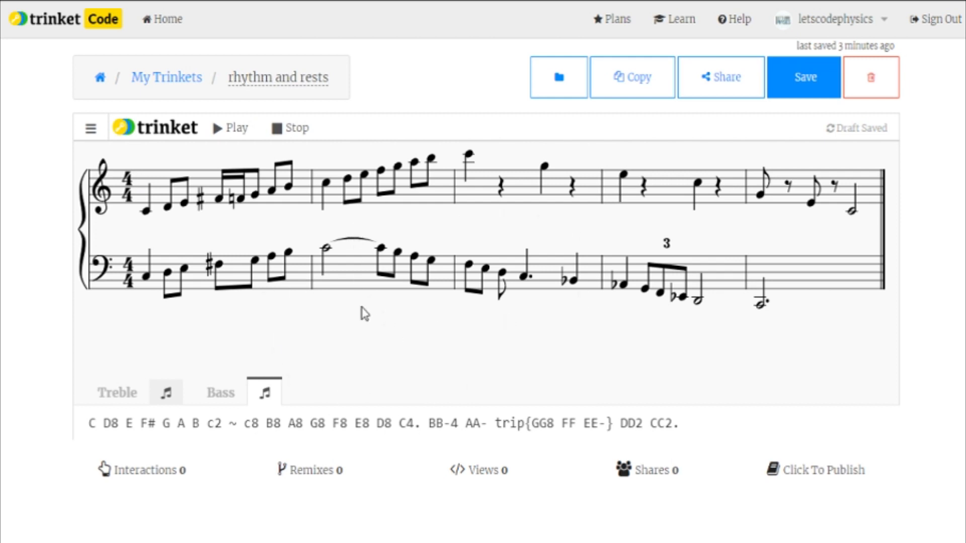
mouse_move(303, 316)
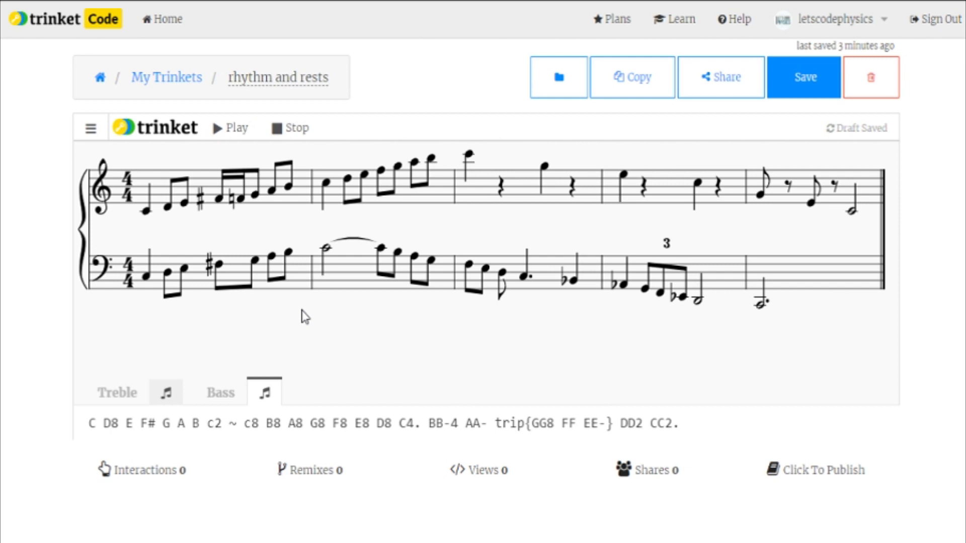